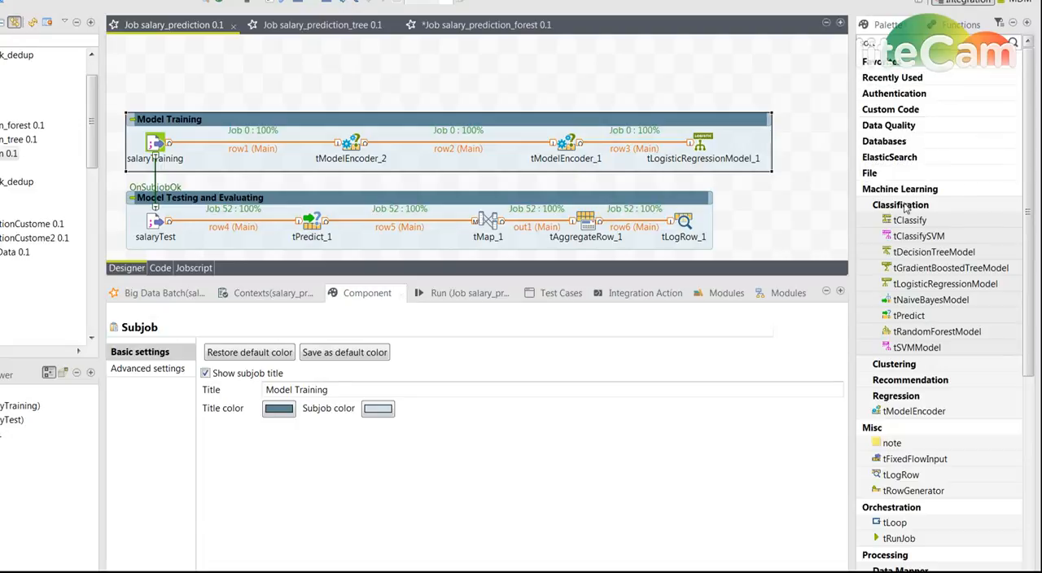
mouse_move(218, 78)
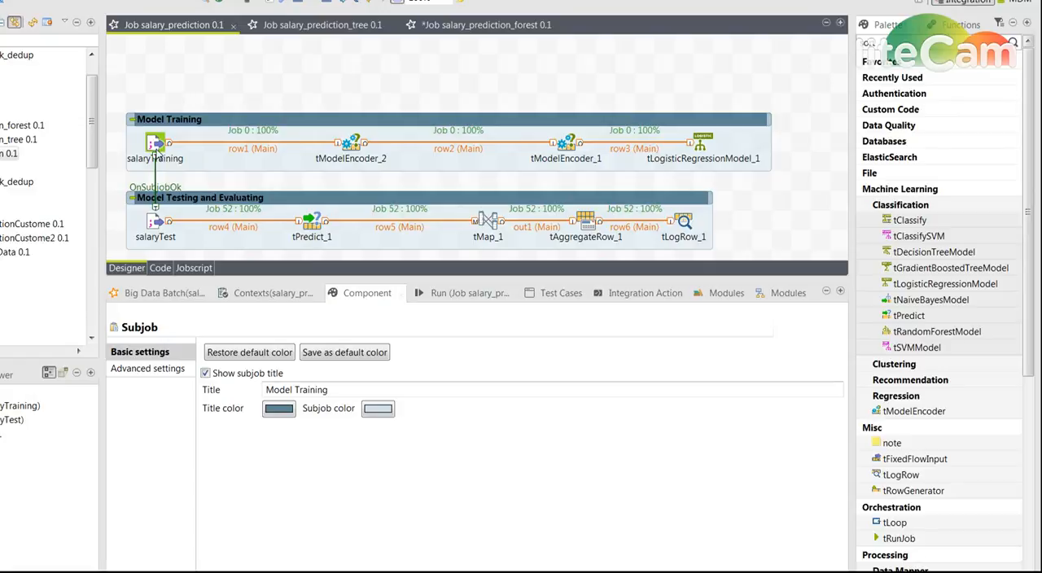
mouse_move(160, 155)
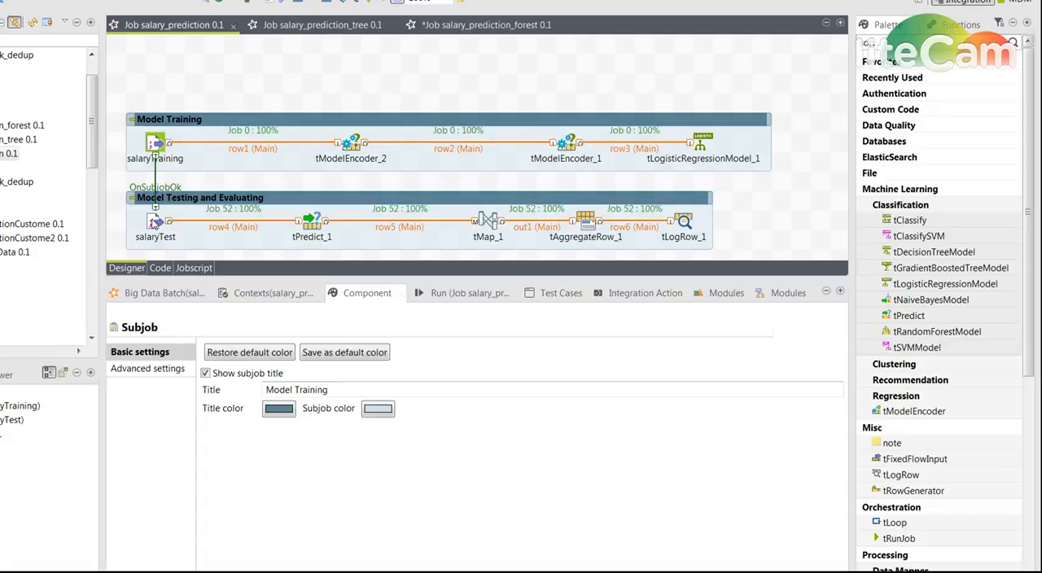
mouse_move(166, 221)
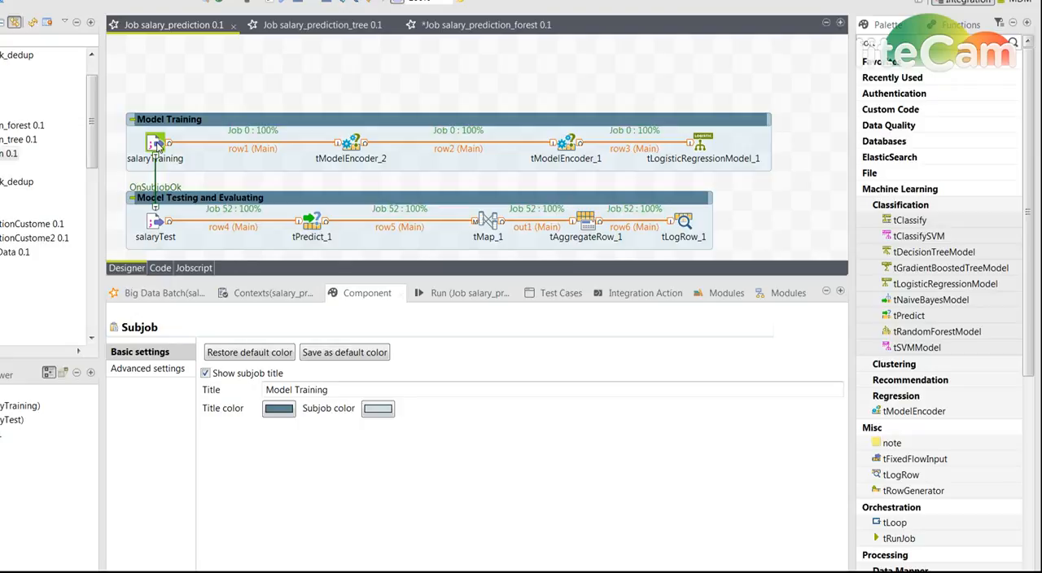
mouse_move(364, 162)
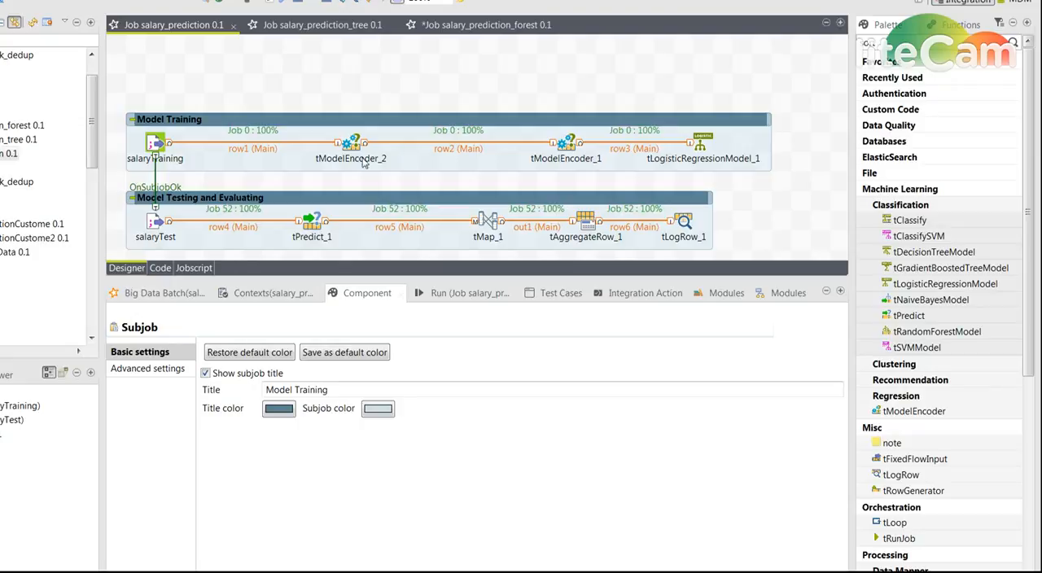
mouse_move(482, 149)
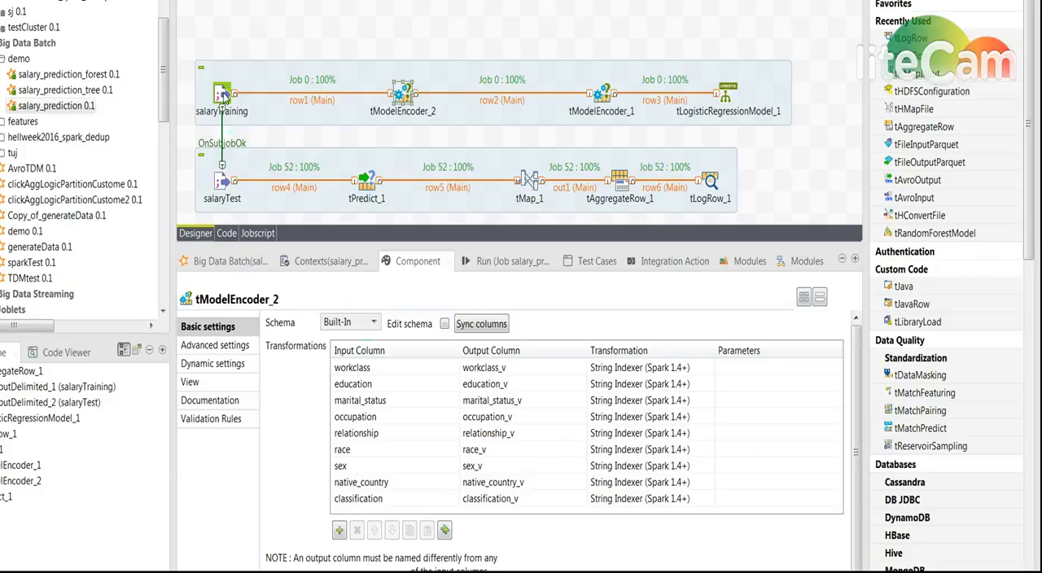
Review the salaryTraining delimited file settings, then show tModelEncoder_2's String Indexer mappings.
click(222, 94)
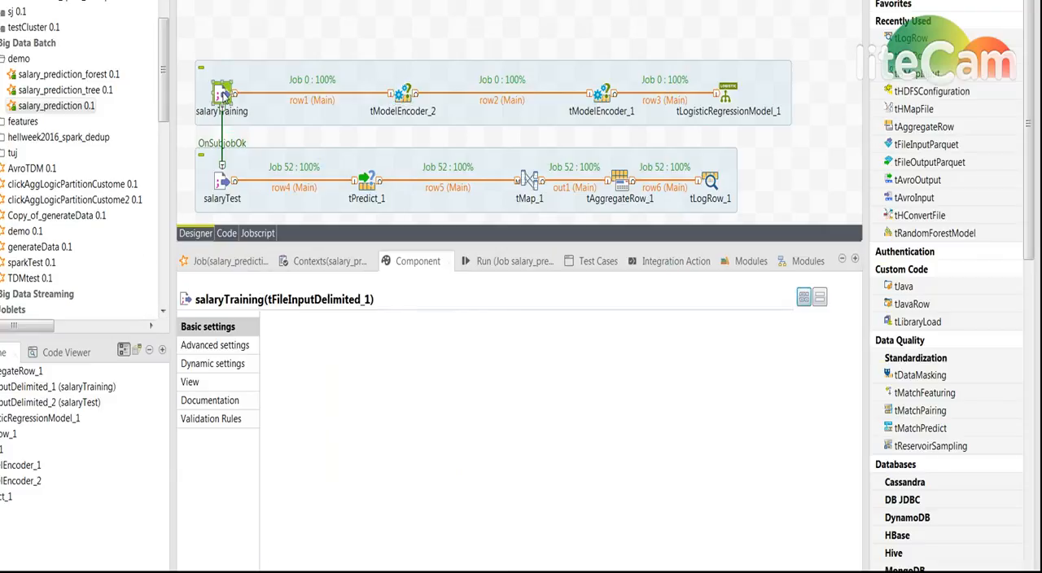
click(222, 95)
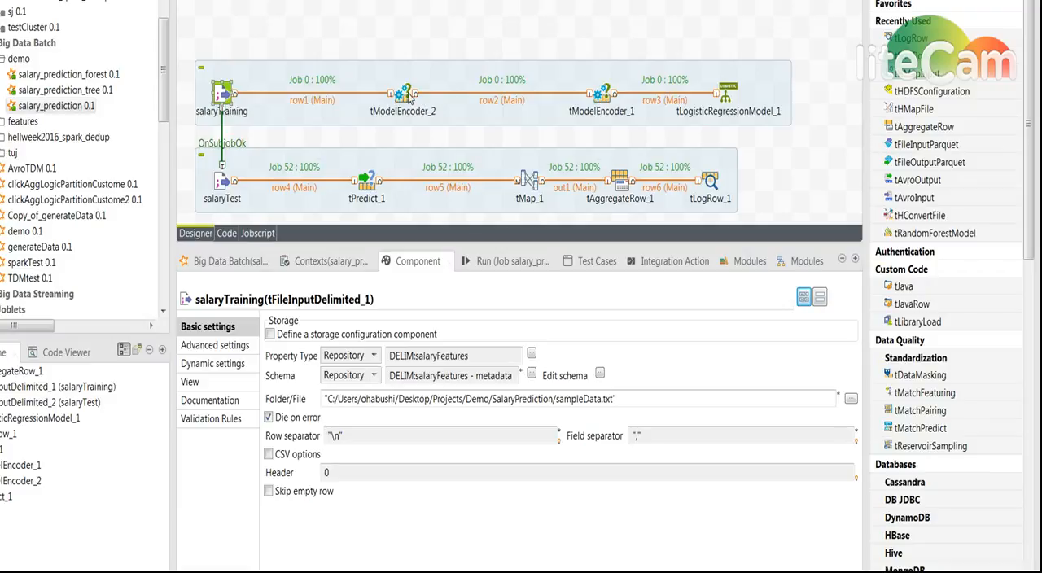
click(404, 94)
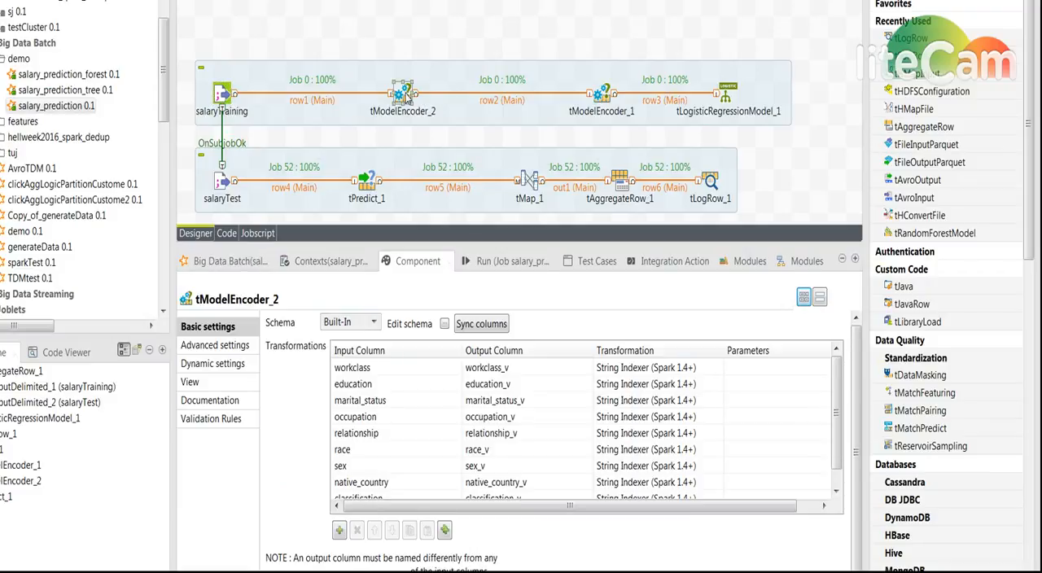
mouse_move(456, 203)
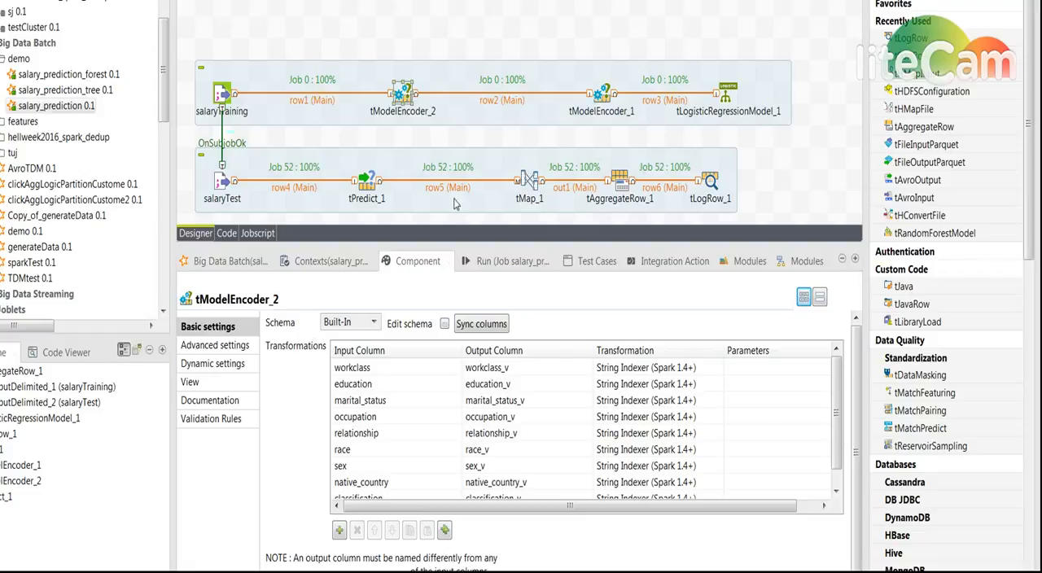
mouse_move(687, 390)
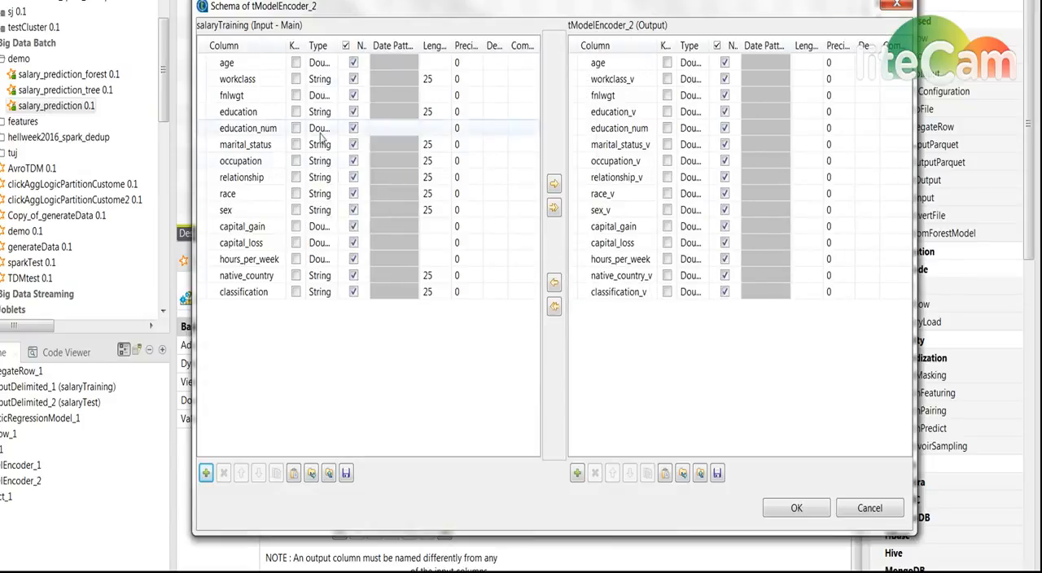
click(319, 227)
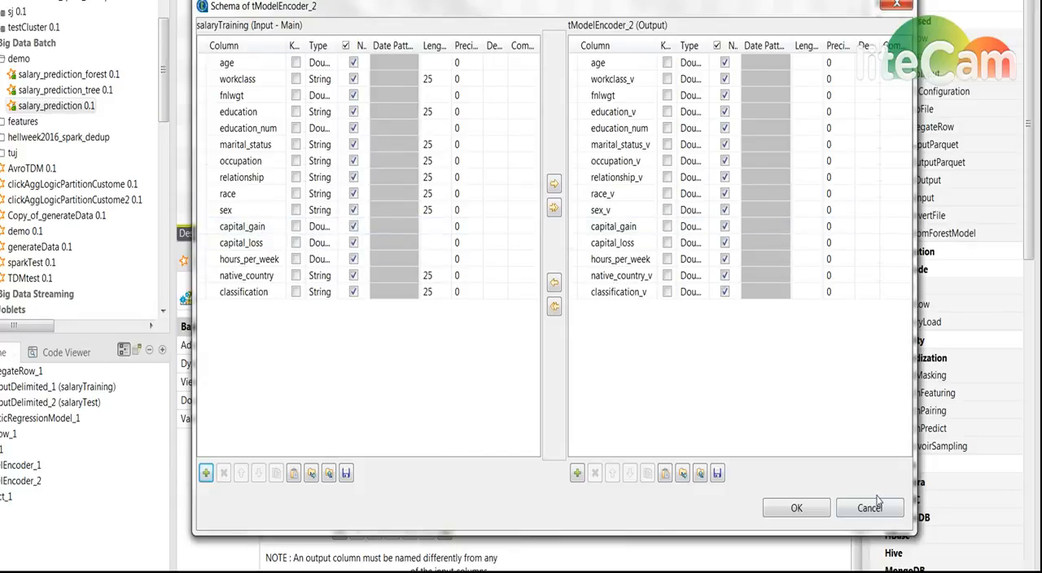
click(612, 78)
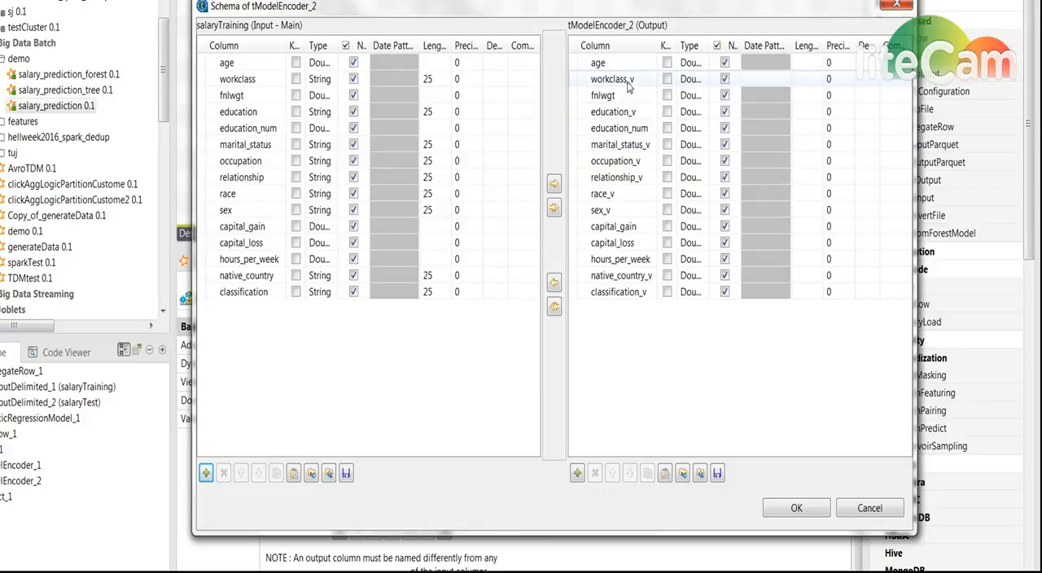
click(603, 95)
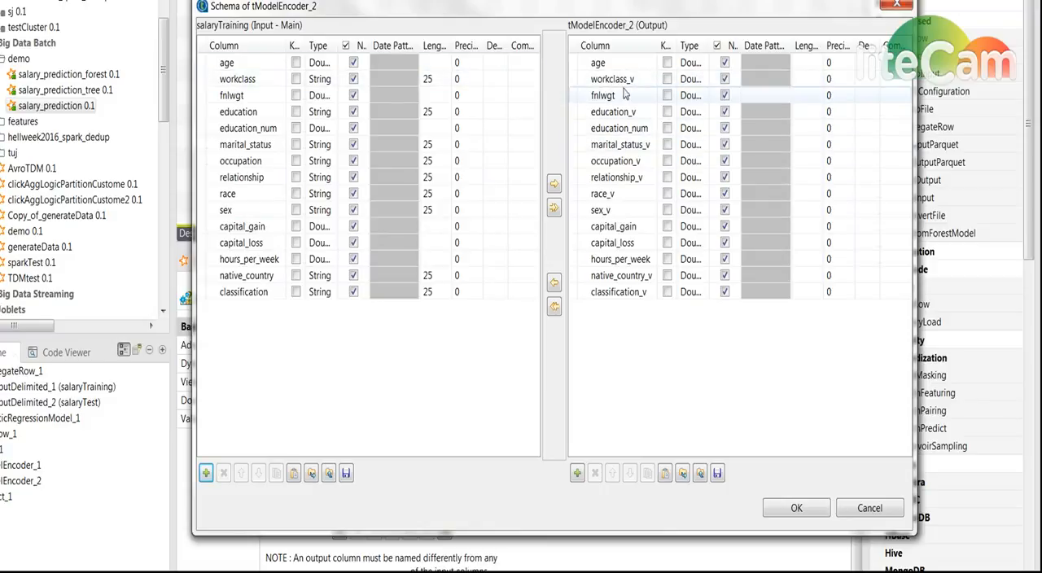
click(612, 78)
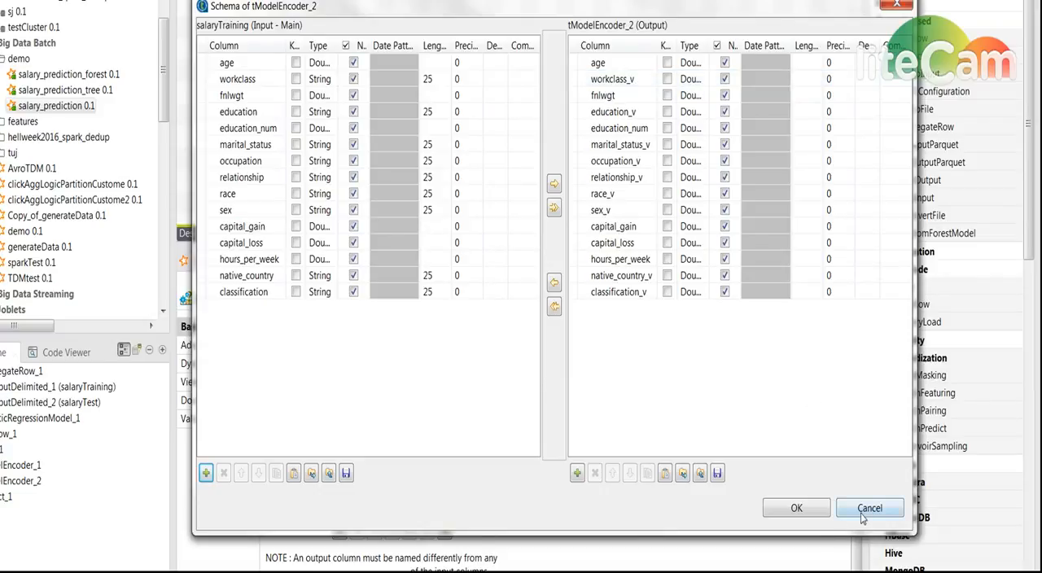
click(870, 508)
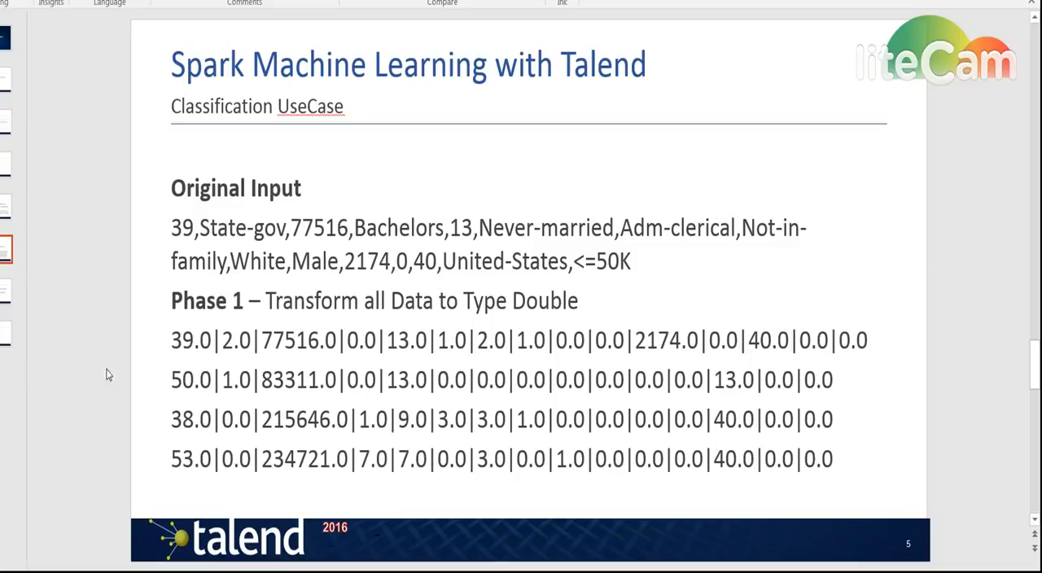
mouse_move(174, 343)
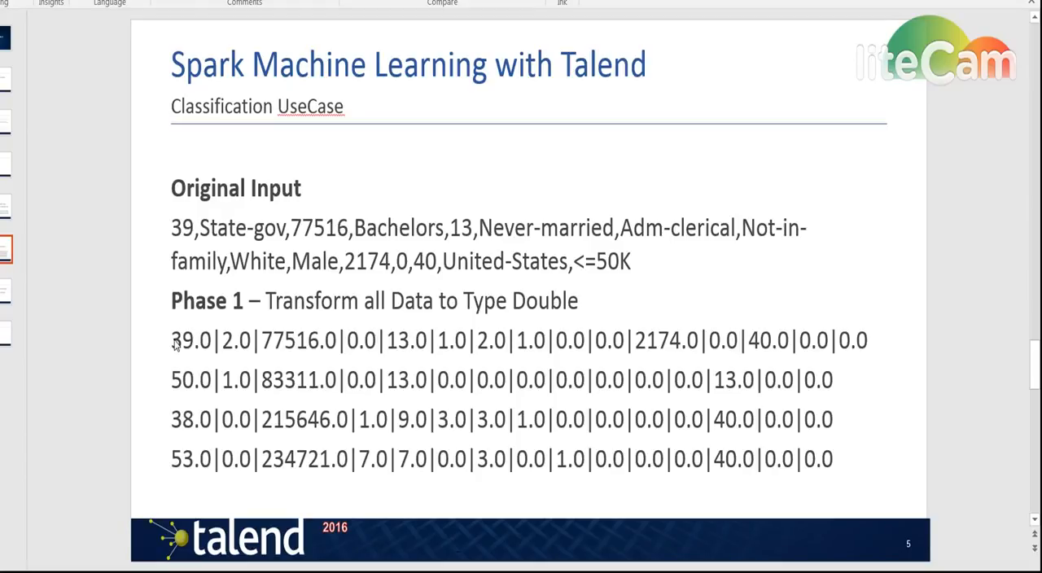
mouse_move(526, 355)
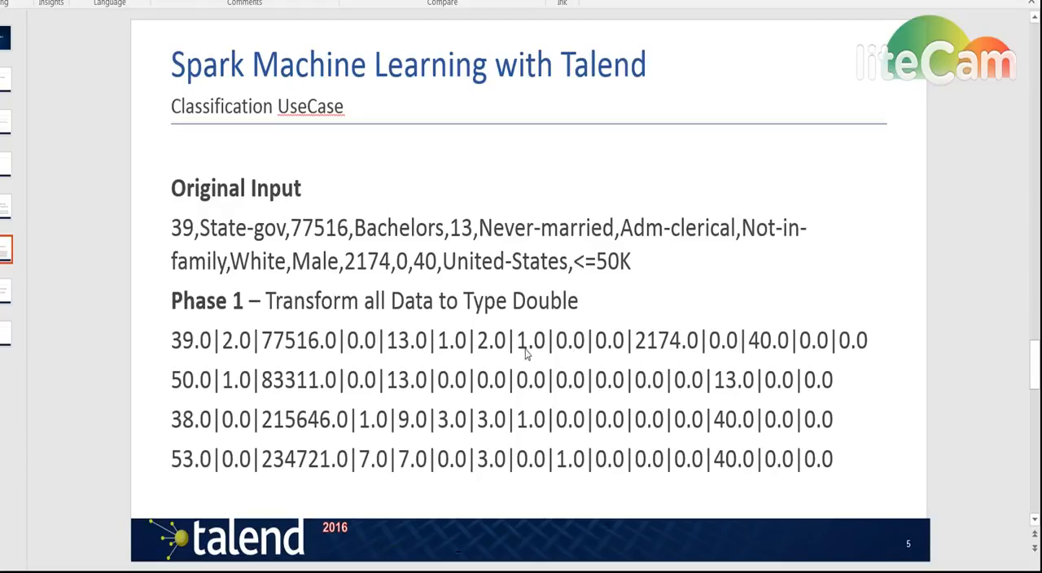
mouse_move(873, 338)
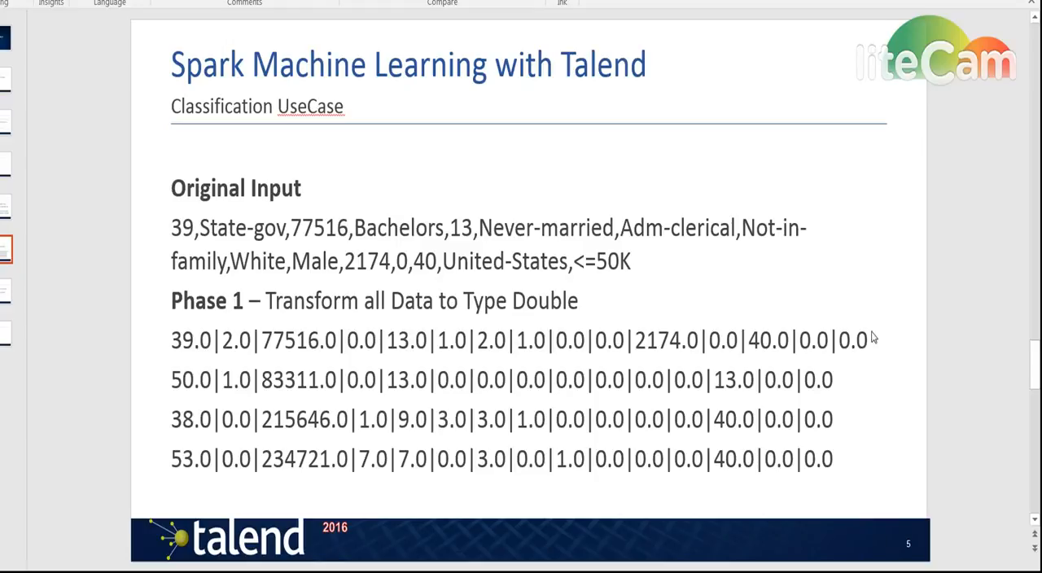
mouse_move(859, 343)
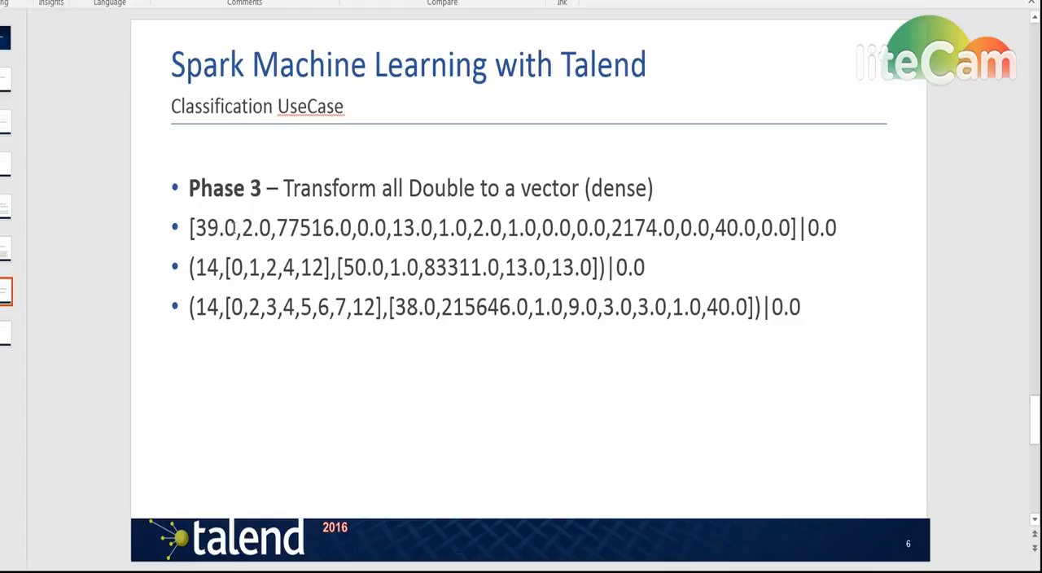
Highlight the index list 0,1,2,4,12 and the values of the second sparse vector example.
double_click(201, 228)
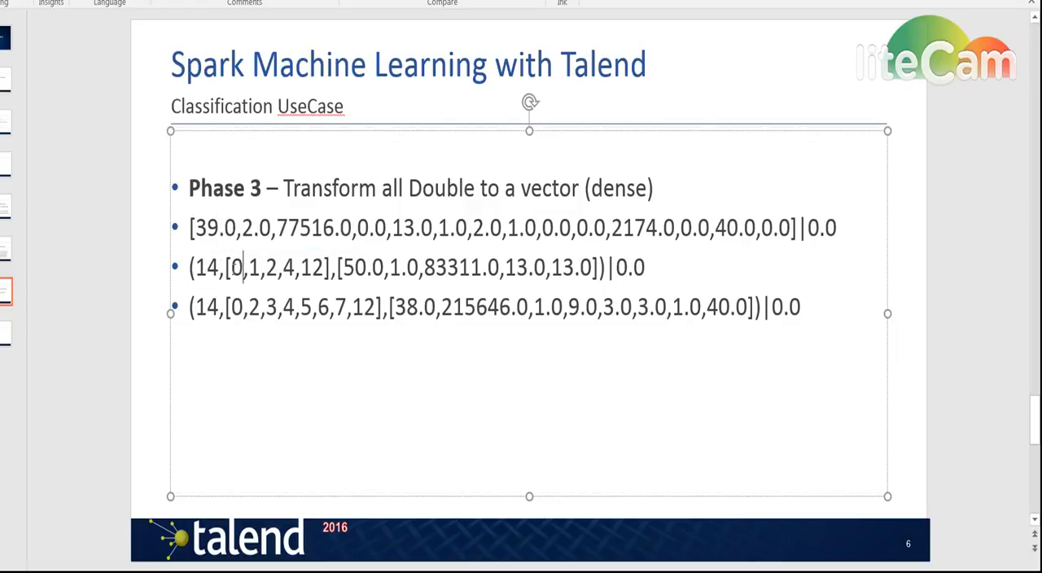
drag(234, 267, 324, 267)
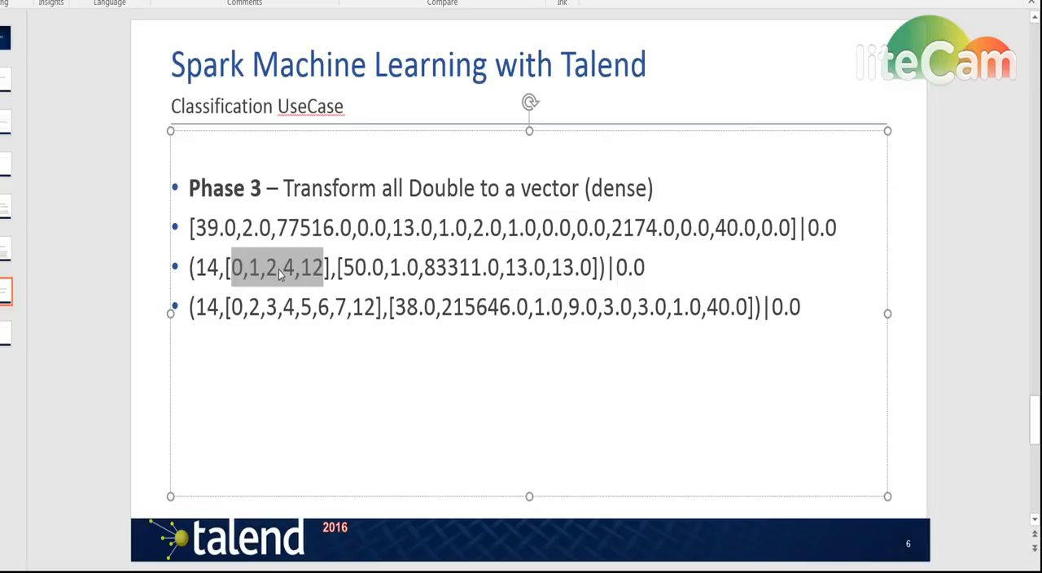
mouse_move(299, 275)
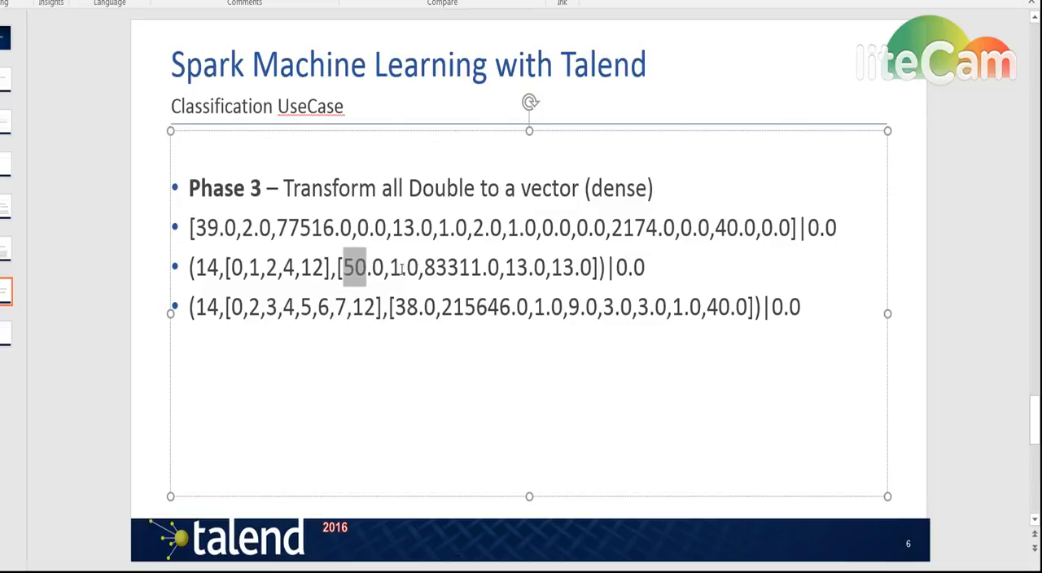
drag(342, 267, 599, 267)
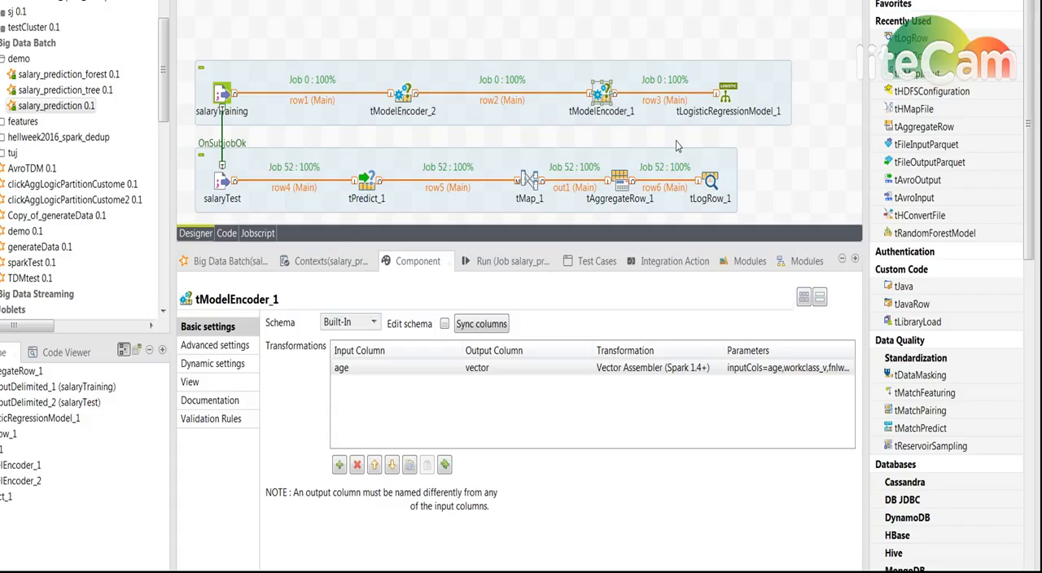
mouse_move(648, 201)
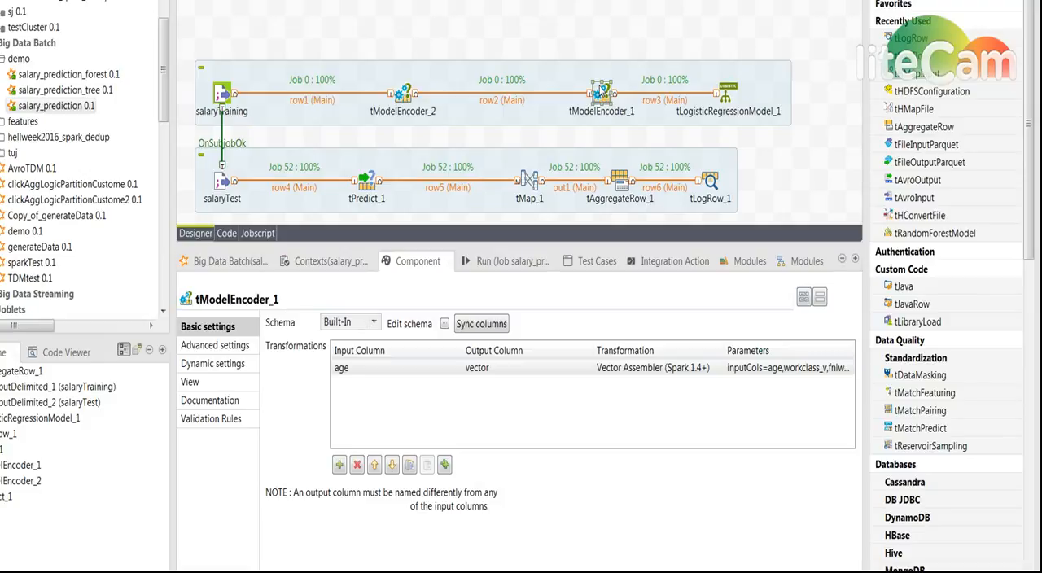
Check the schema out of tModelEncoder_2 and return to tModelEncoder_1's settings.
click(501, 100)
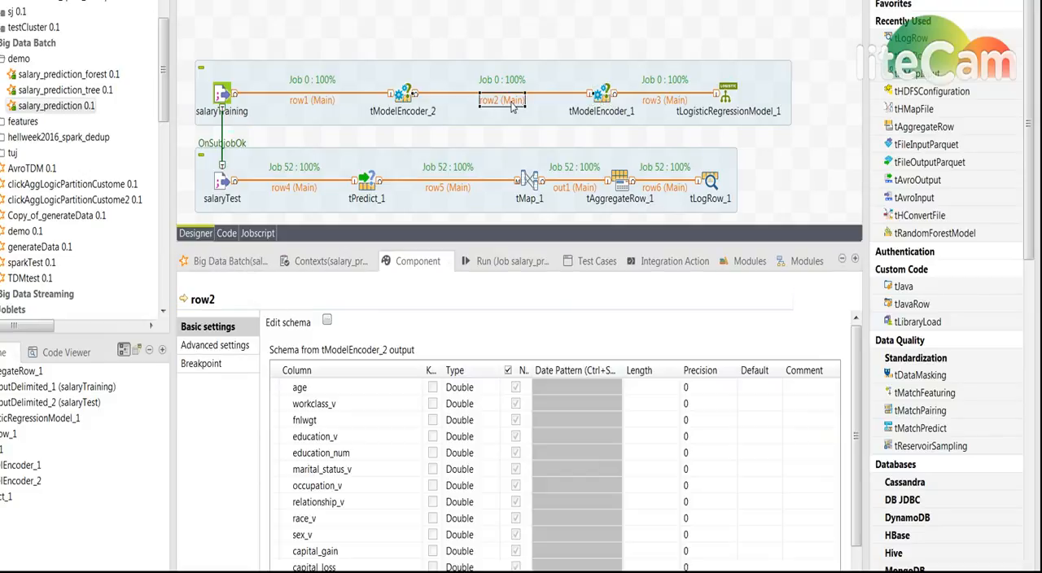
click(602, 95)
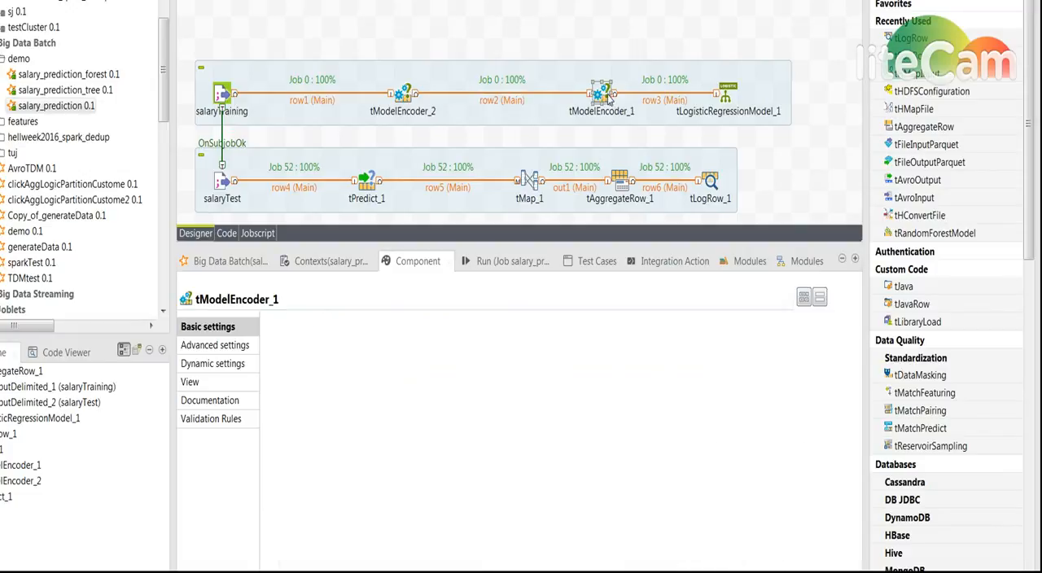
click(601, 91)
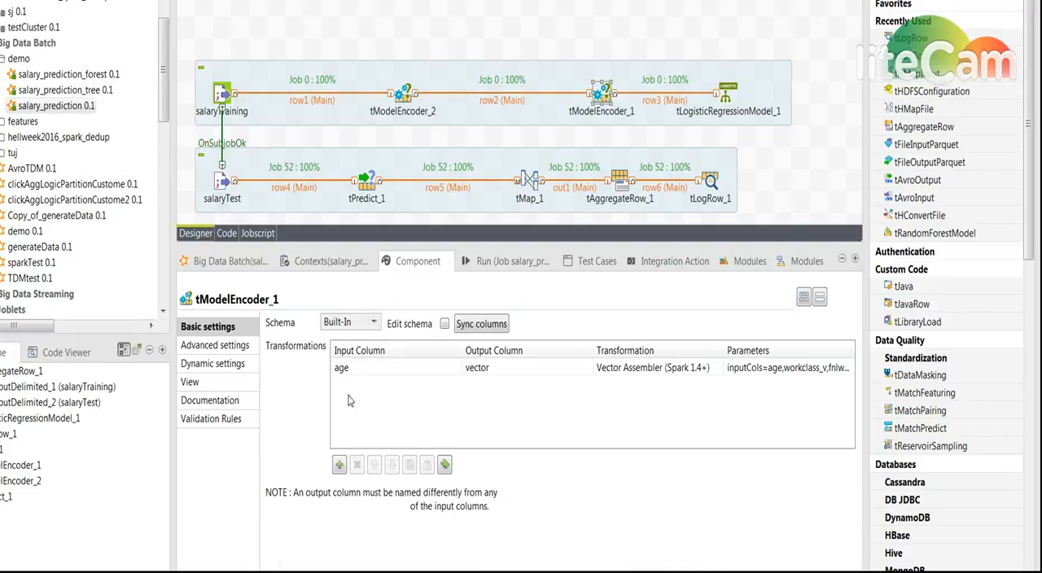
mouse_move(475, 368)
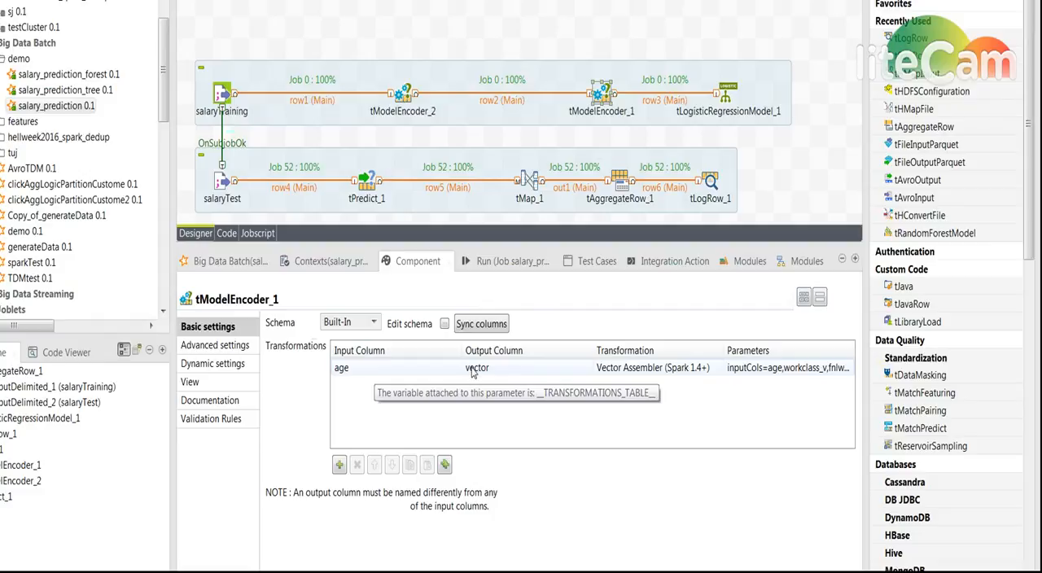
click(493, 350)
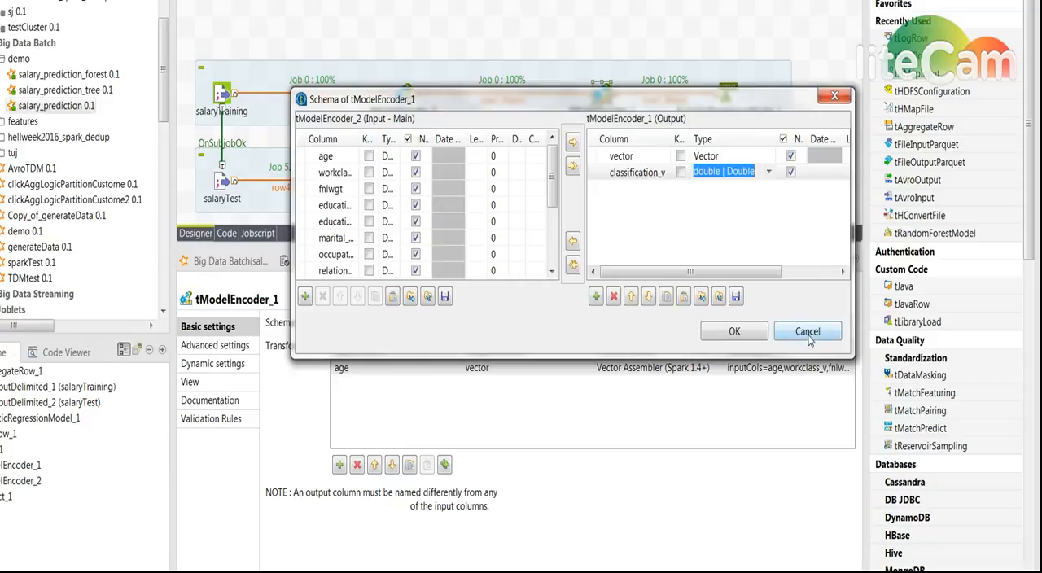
Inspect the Vector Assembler's full inputCols value, then show row3's vector and classification_v schema.
click(808, 332)
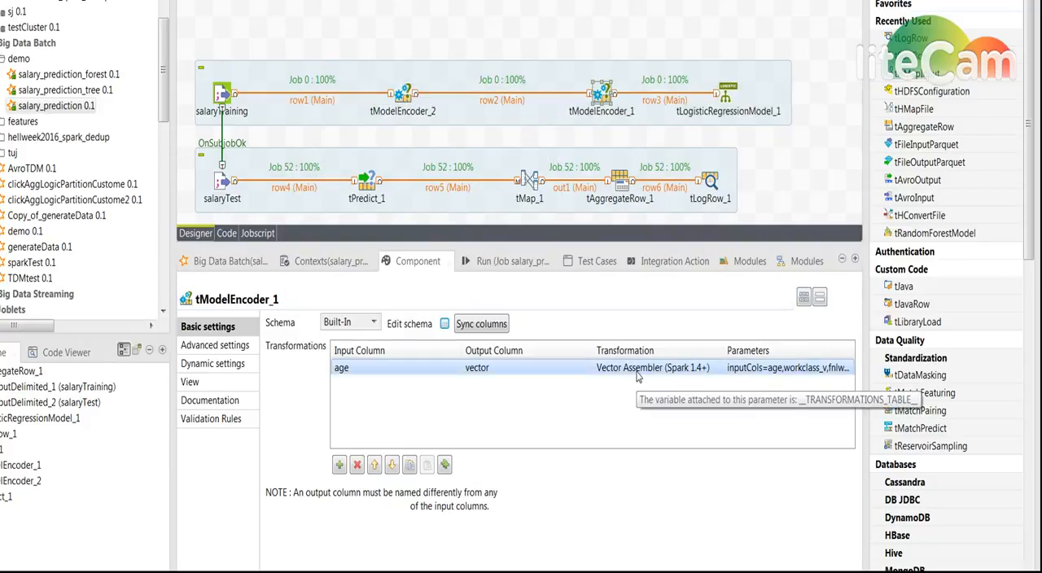
click(652, 368)
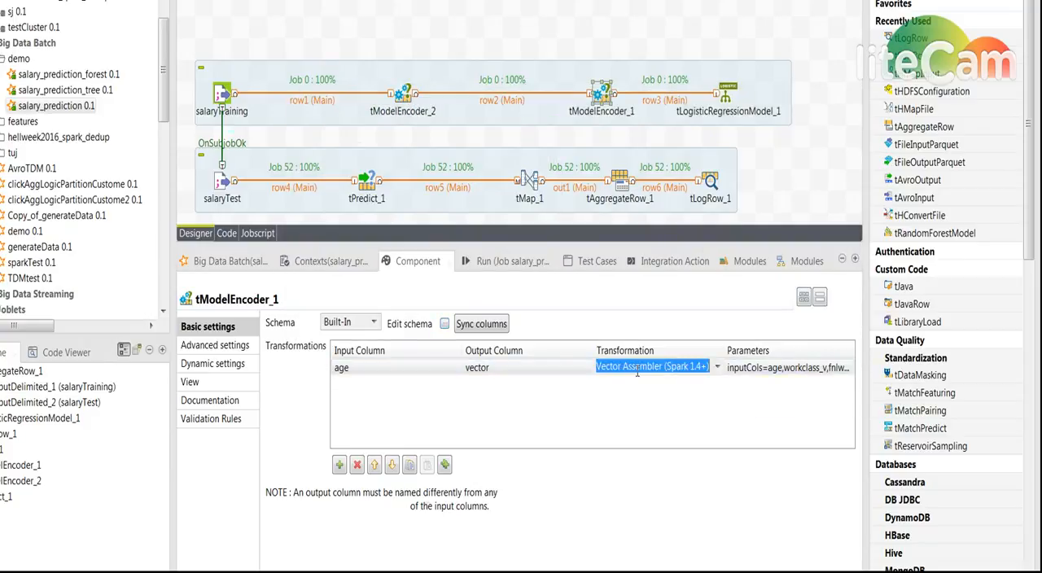
click(784, 367)
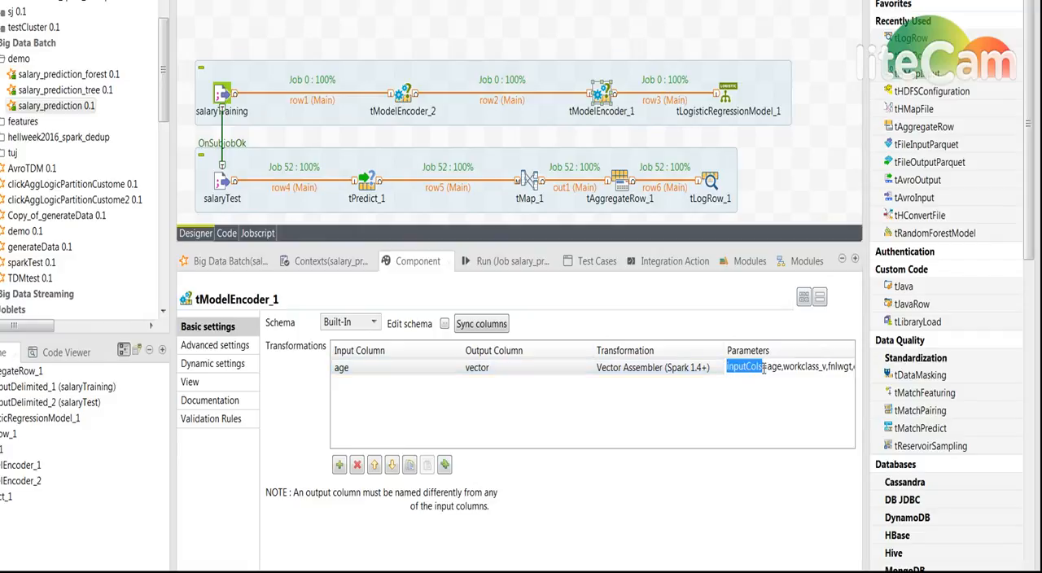
click(749, 367)
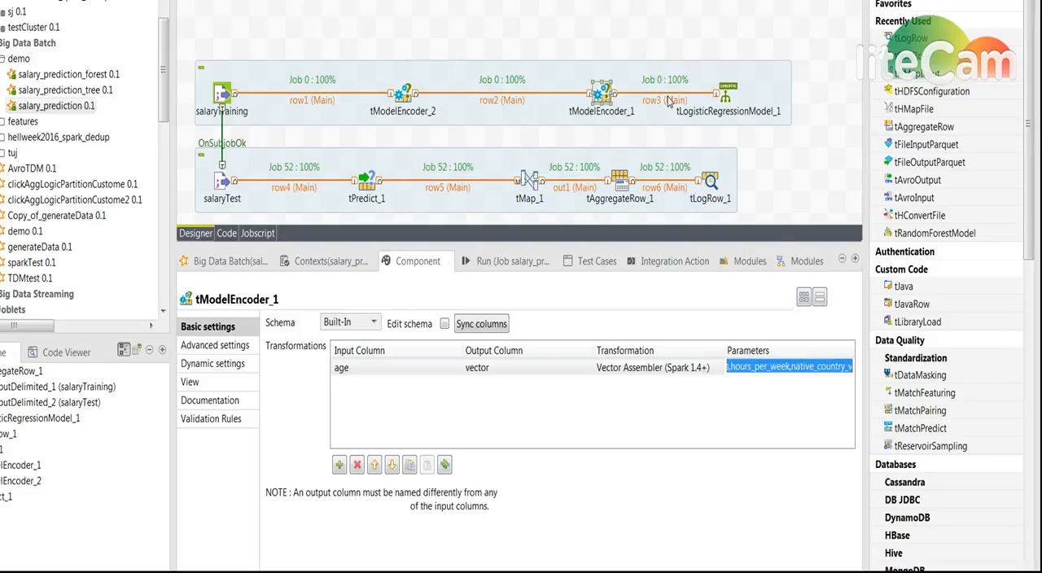
click(664, 100)
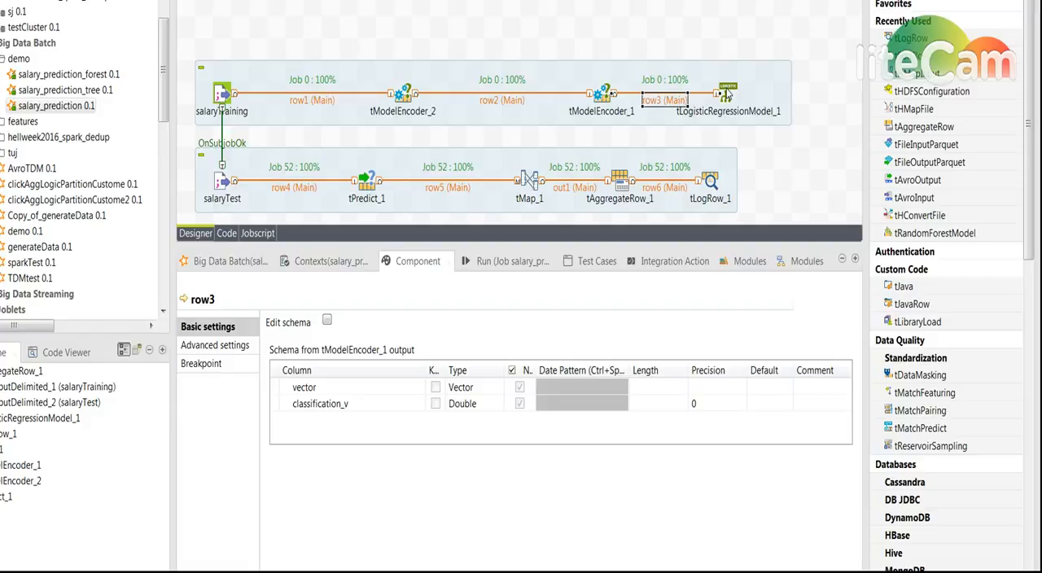
Enable 'Save the model on file system' for tLogisticRegressionModel_1, revealing the HDFS folder field.
click(726, 91)
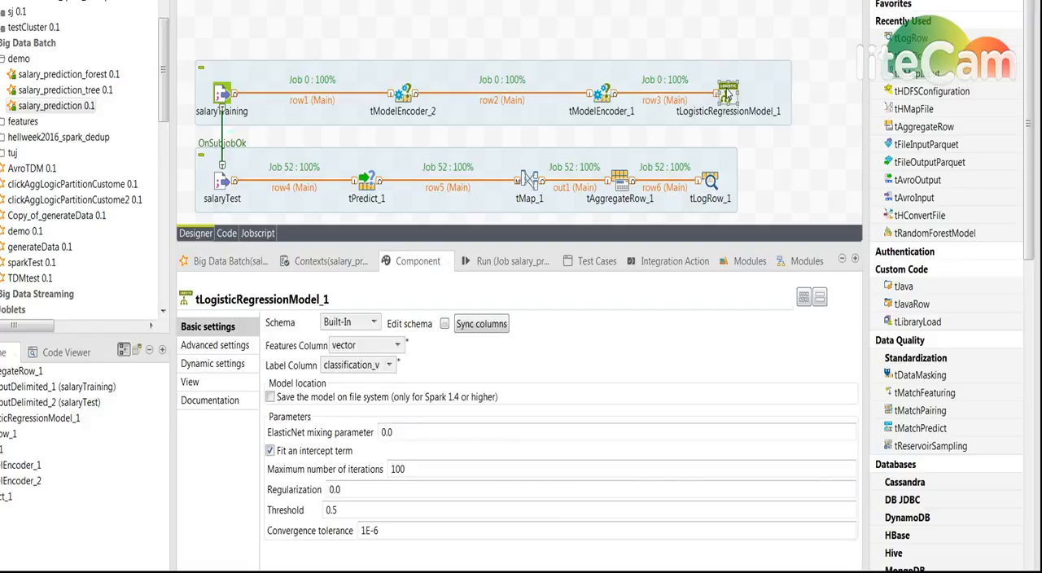
mouse_move(617, 114)
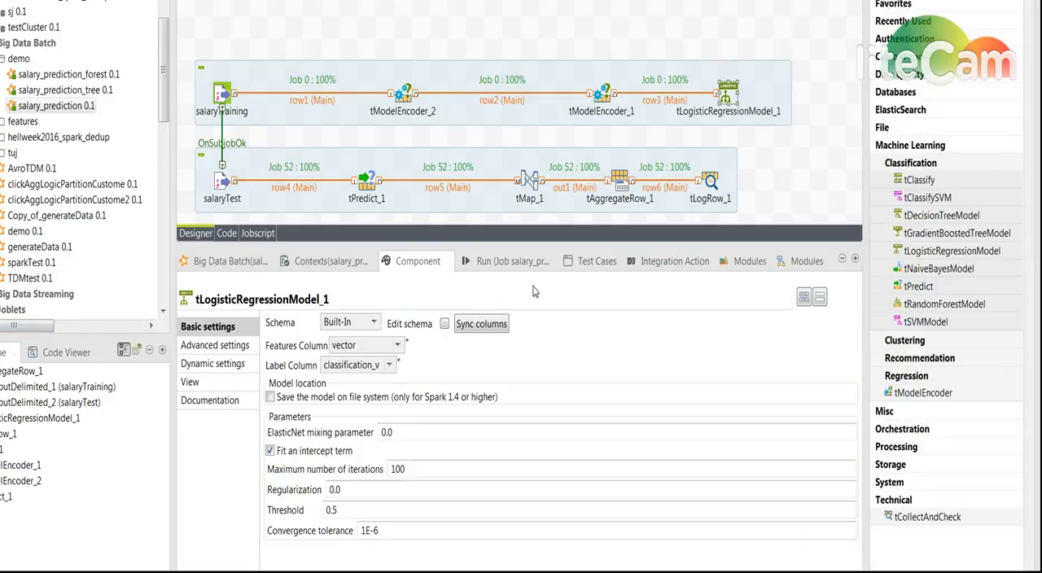
mouse_move(738, 130)
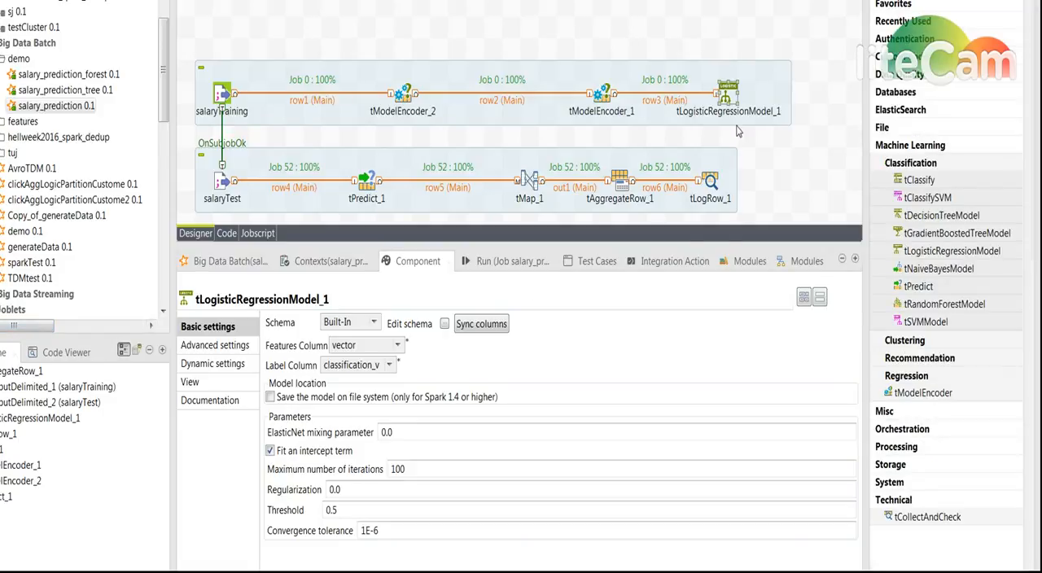
click(919, 179)
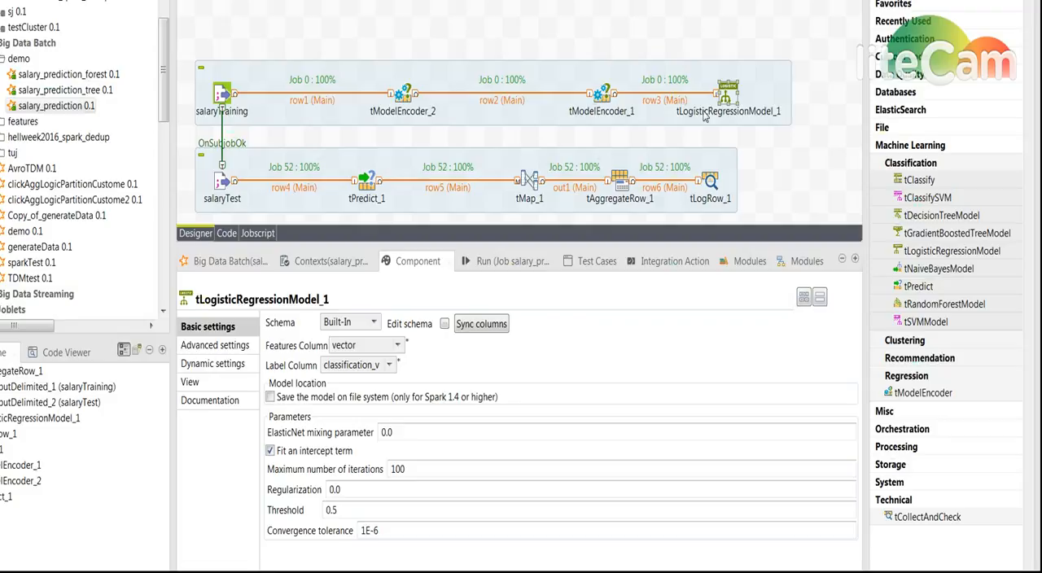
click(394, 433)
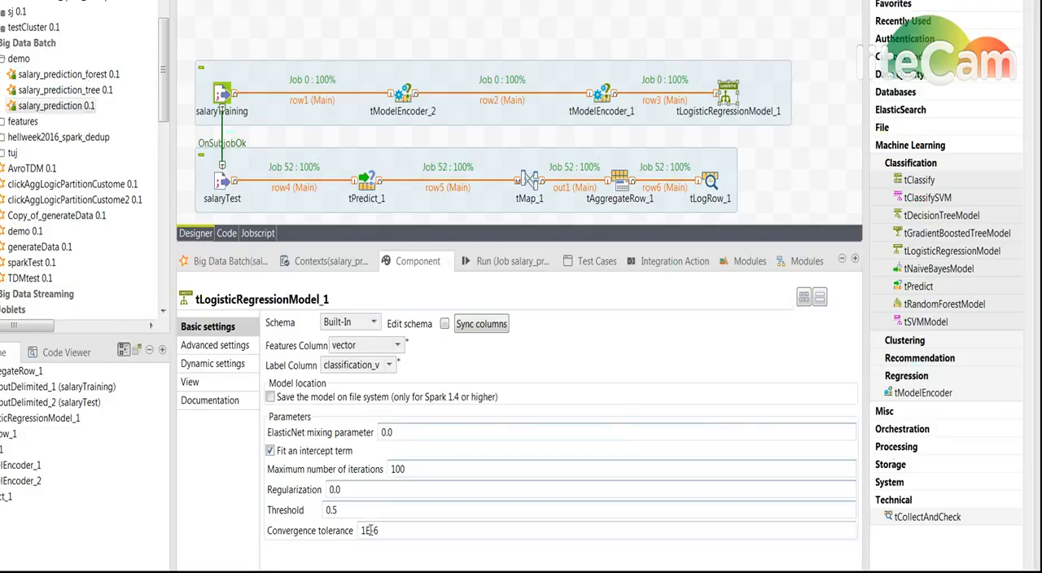
mouse_move(387, 433)
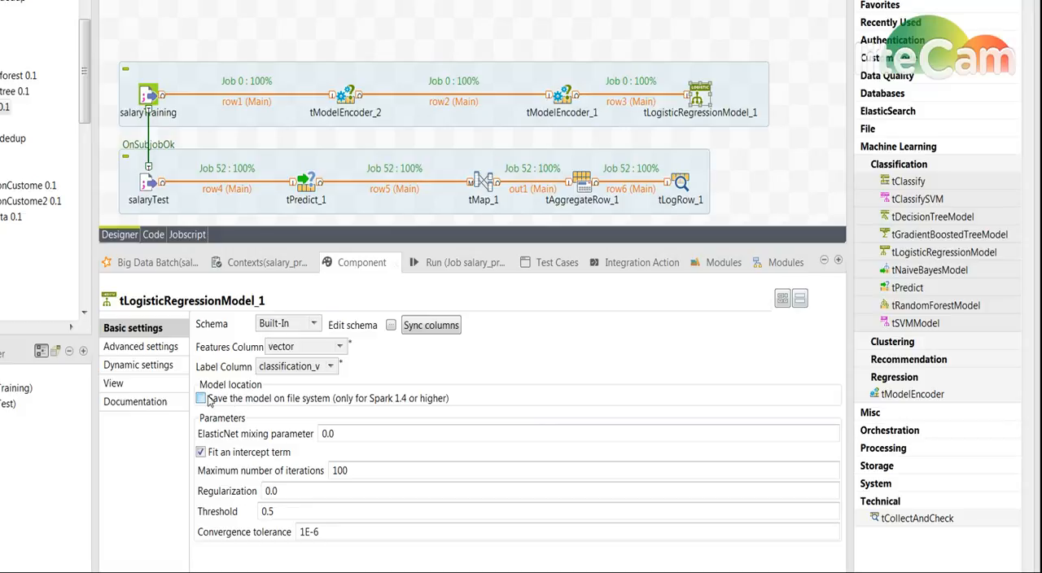
click(201, 397)
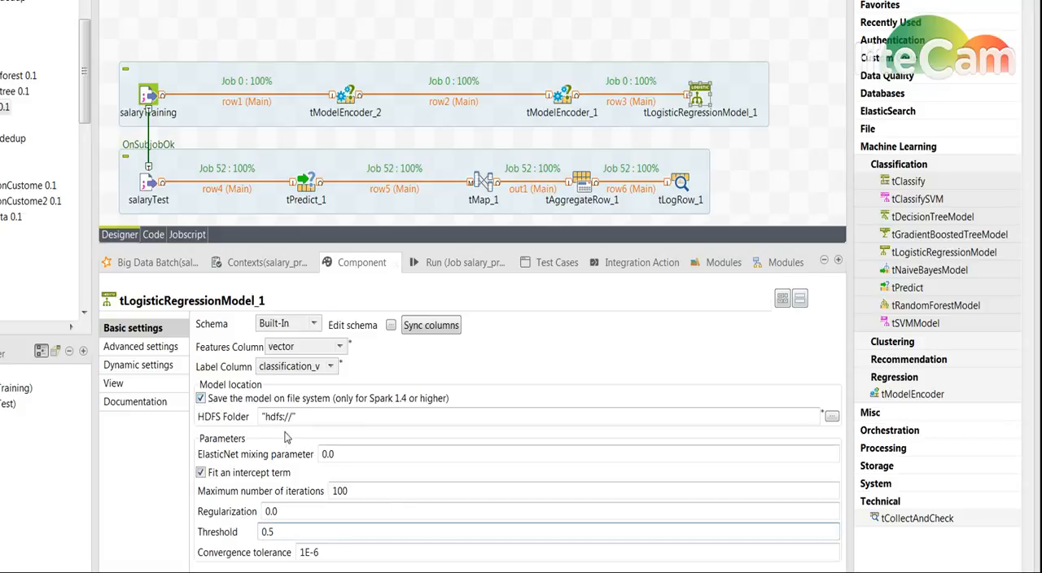
mouse_move(278, 416)
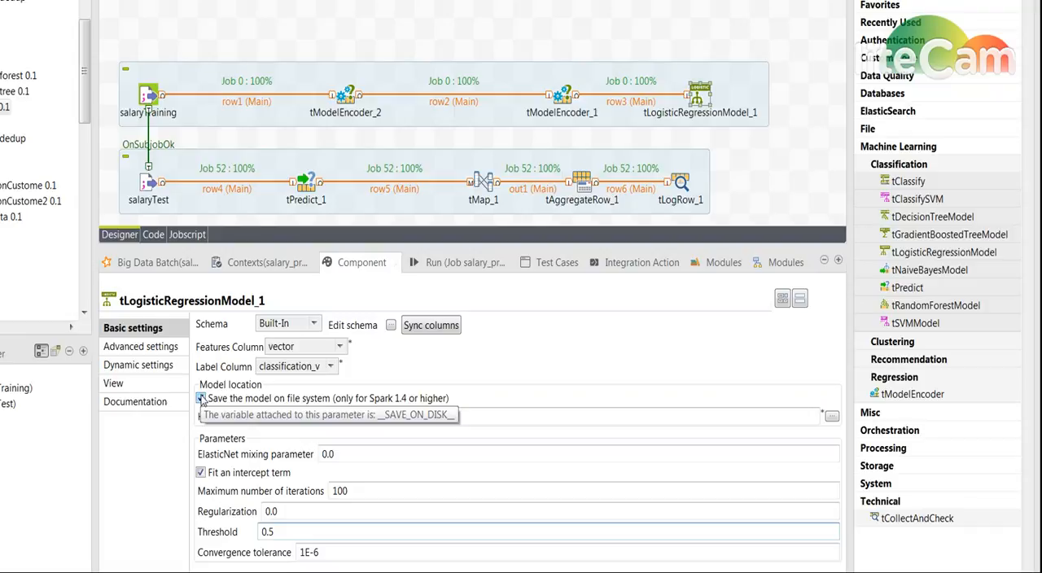
Turn model saving off again and show tPredict_1 using the model computed in this job.
click(200, 398)
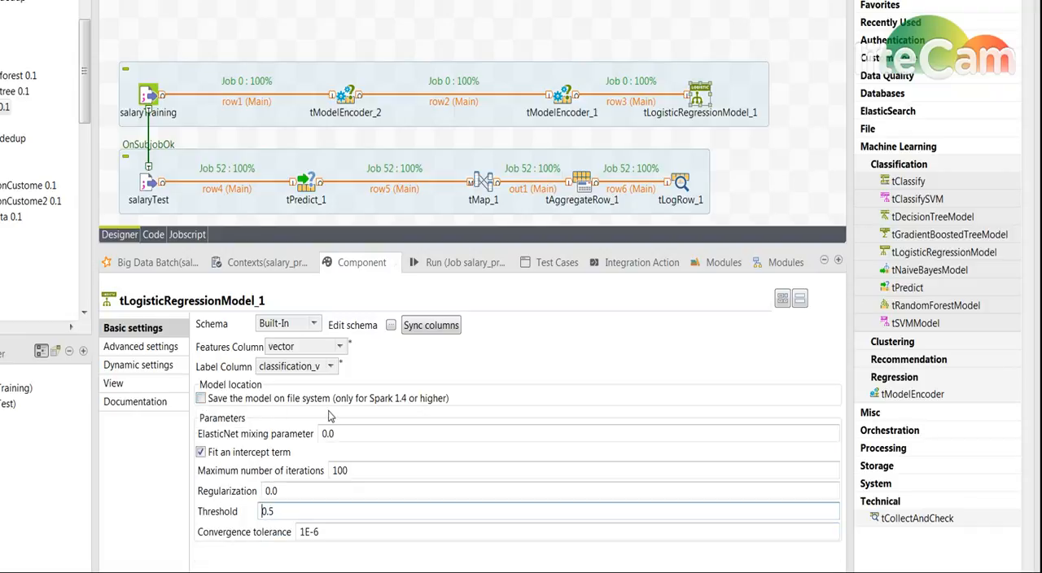
mouse_move(375, 397)
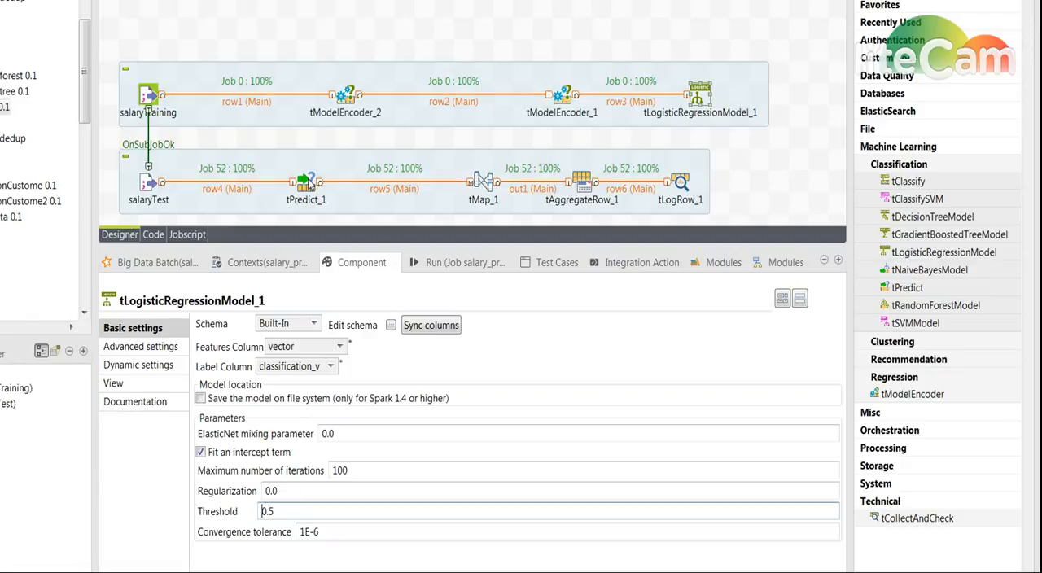
click(307, 182)
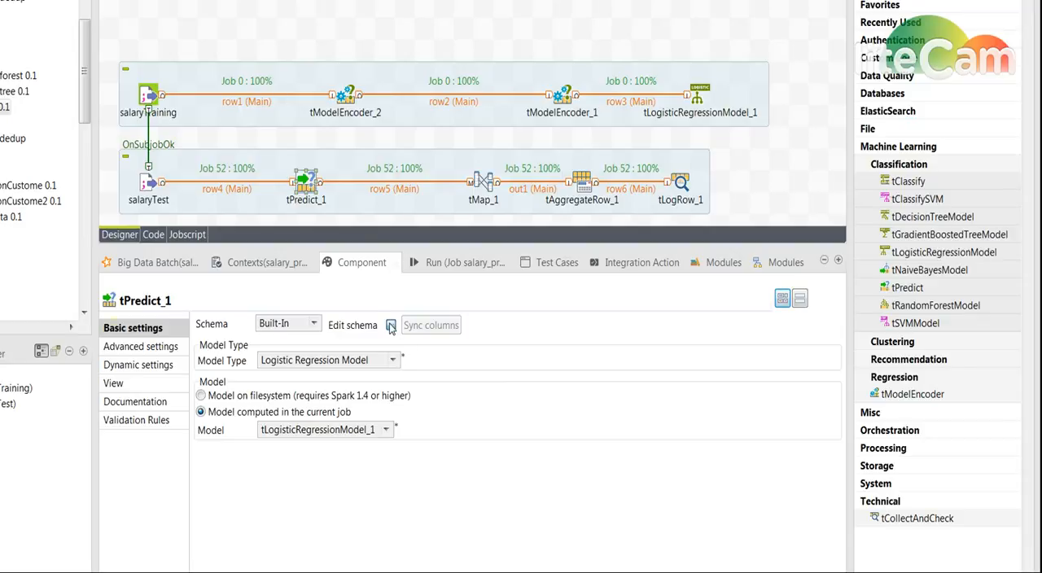
click(391, 325)
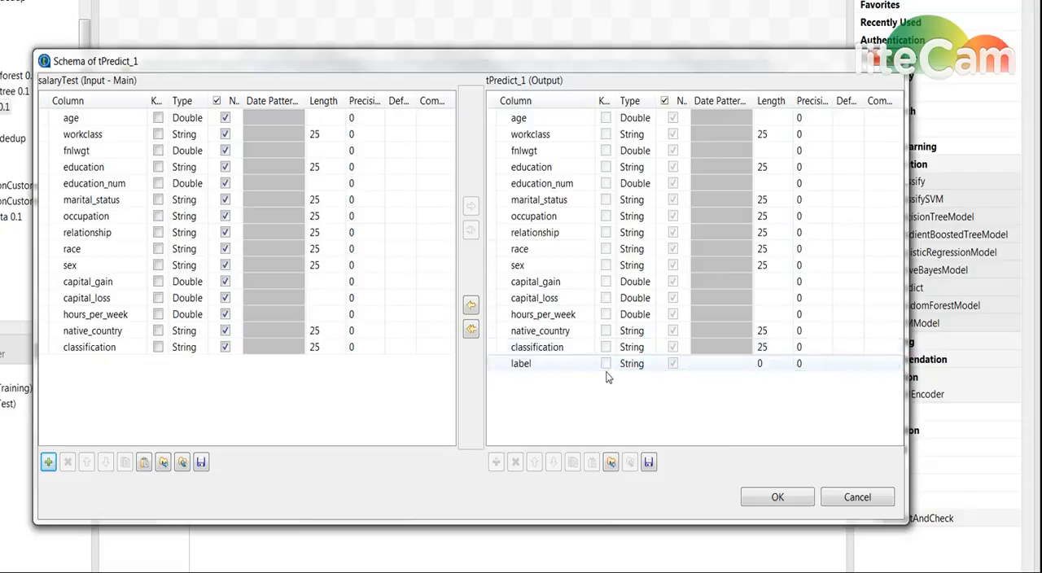
click(521, 363)
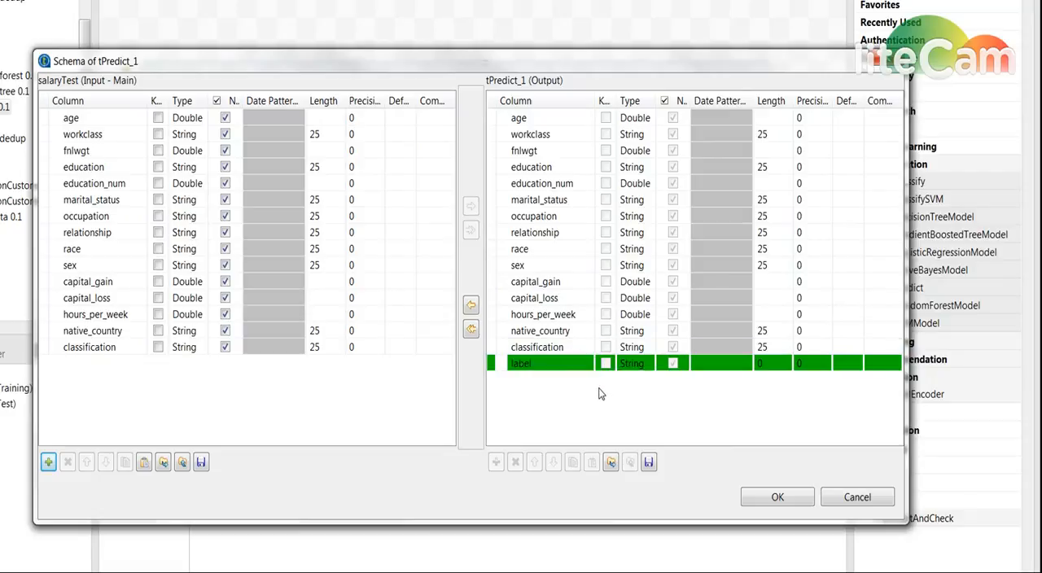
click(541, 346)
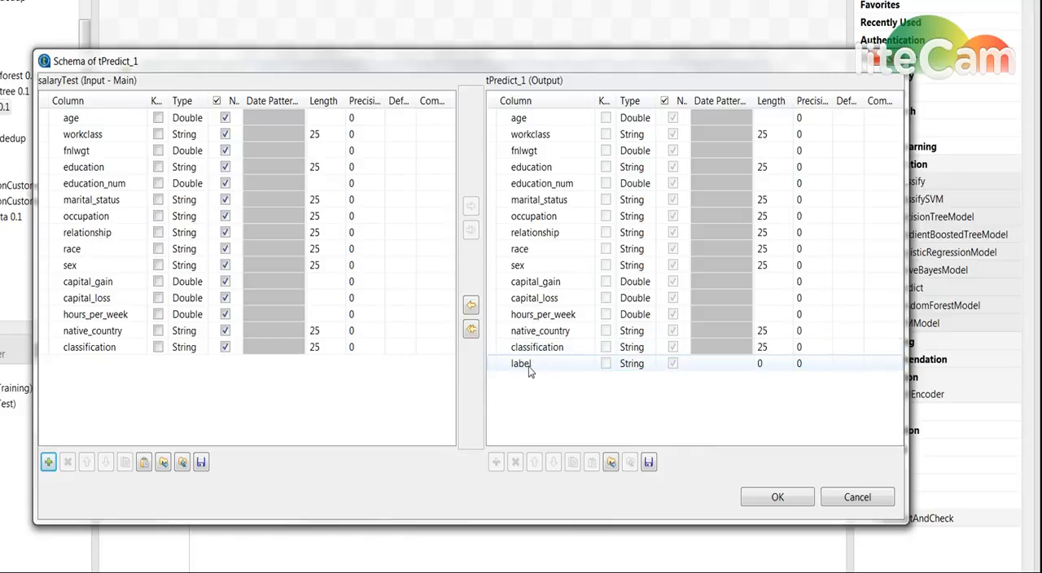
click(775, 496)
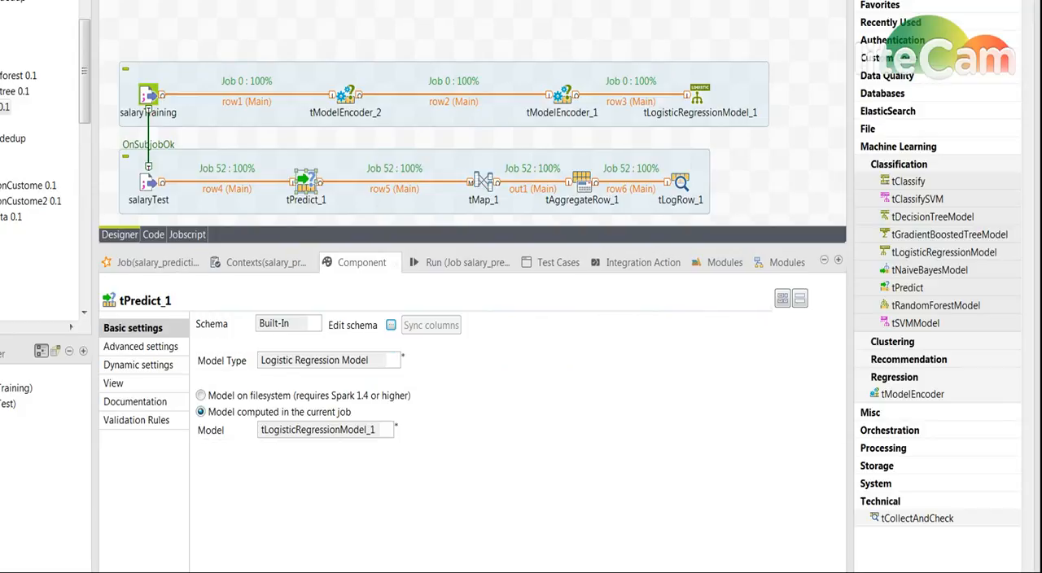
Review tAggregateRow_1's sum and count operations, then reselect tLogisticRegressionModel_1.
click(482, 181)
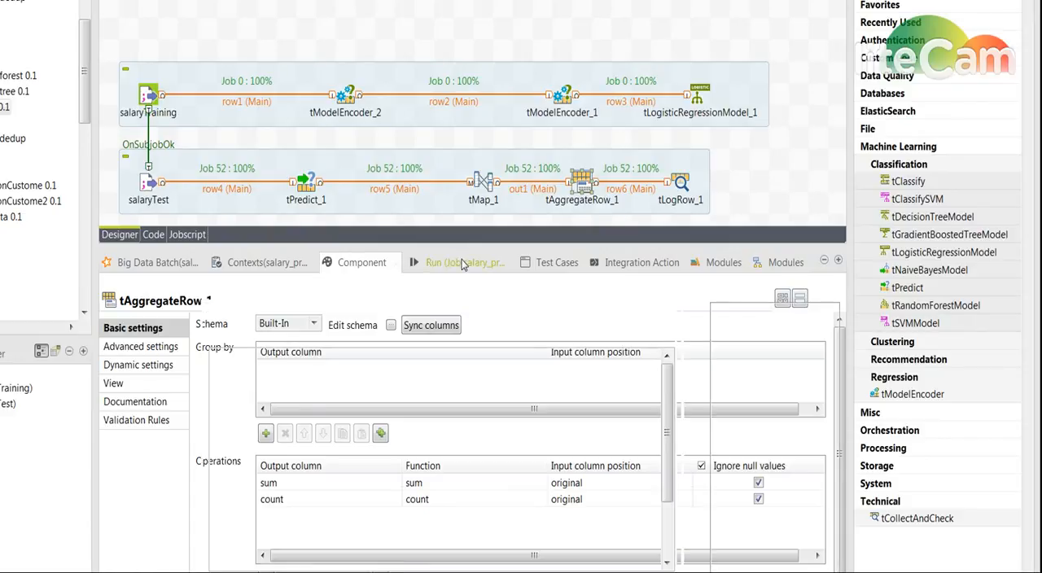
click(452, 263)
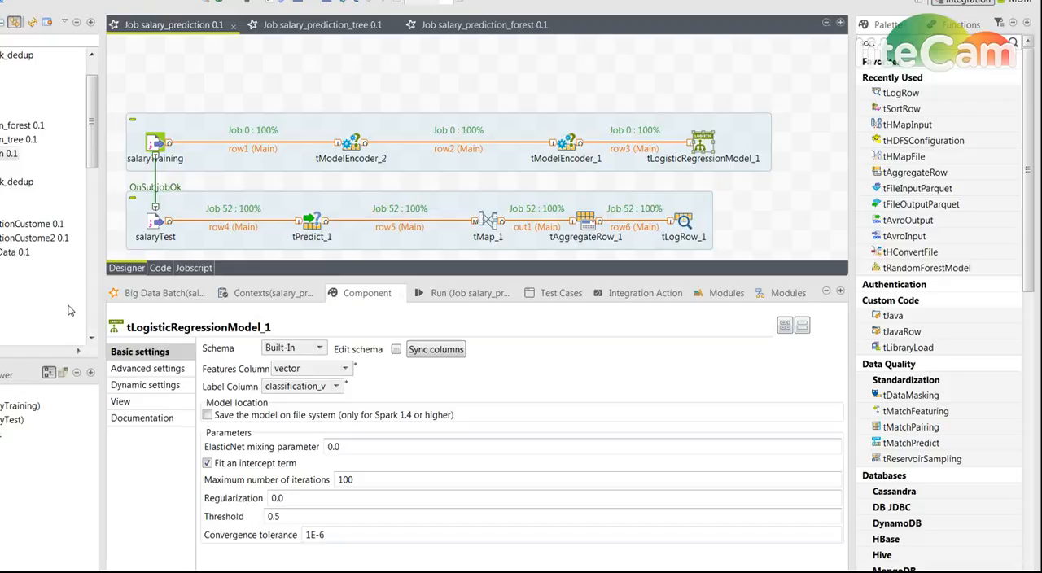
mouse_move(724, 159)
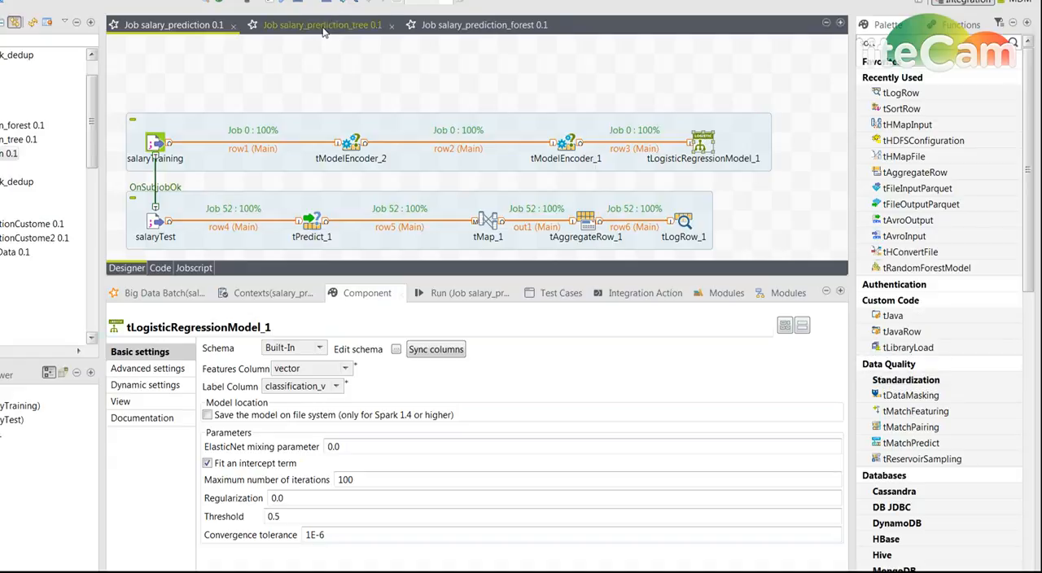
Switch to the 'Job salary_prediction_forest 0.1' editor tab.
click(322, 25)
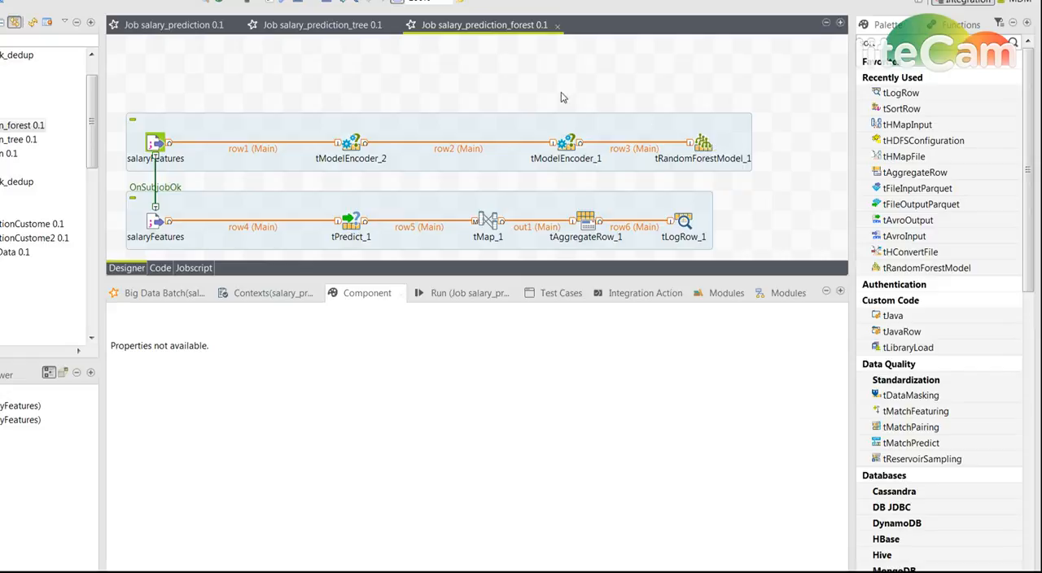
Show tRandomForestModel_1's settings: vector features, classification_v label, 10 trees, depth 5.
click(703, 143)
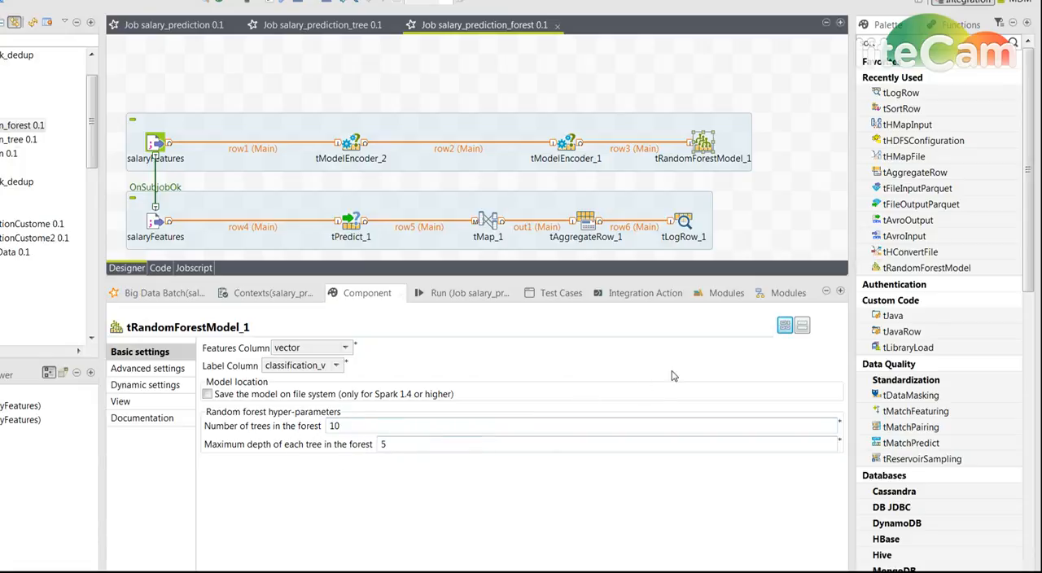
mouse_move(285, 192)
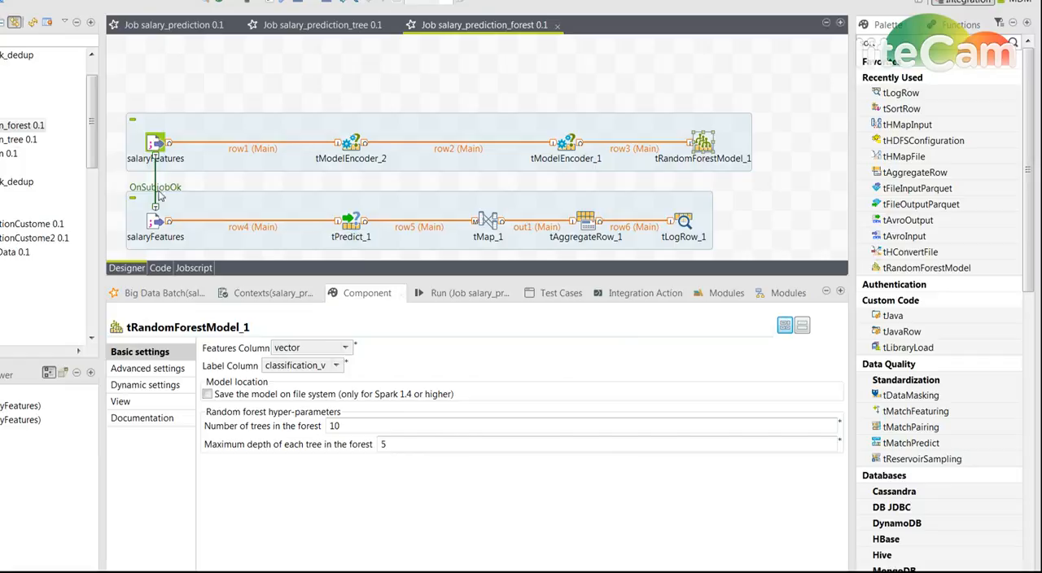
mouse_move(155, 221)
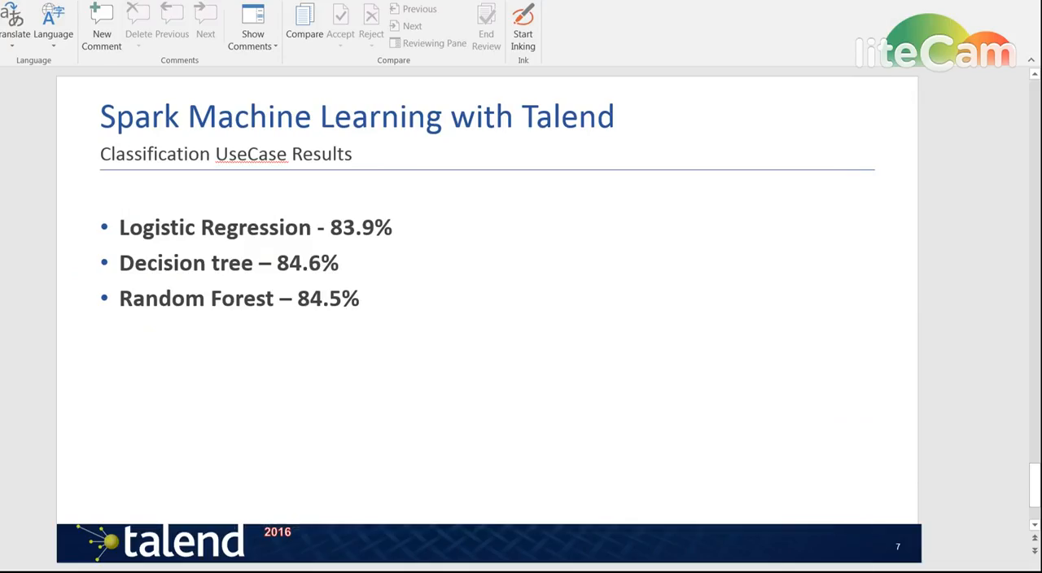
mouse_move(381, 267)
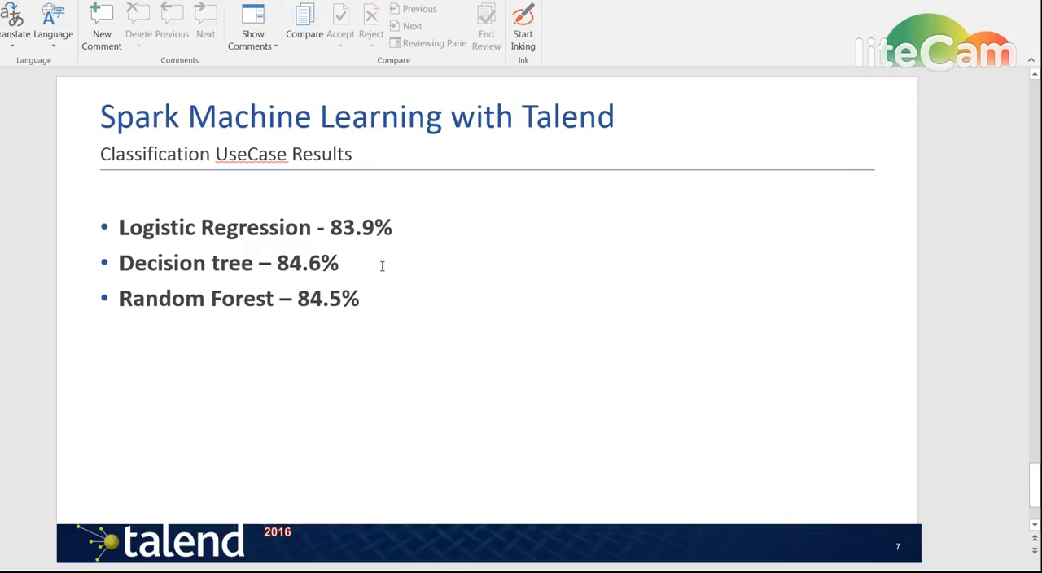
mouse_move(122, 218)
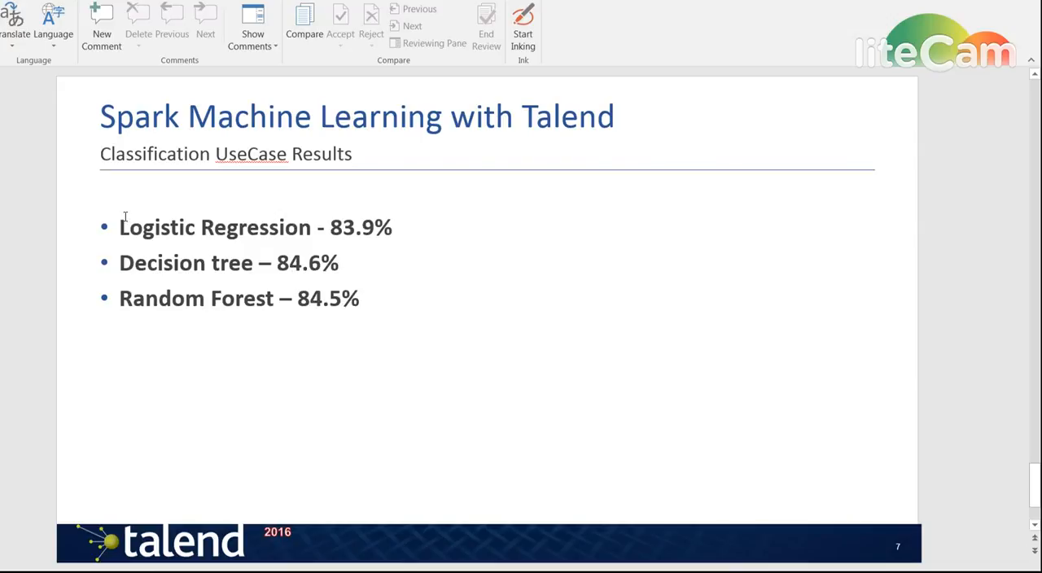